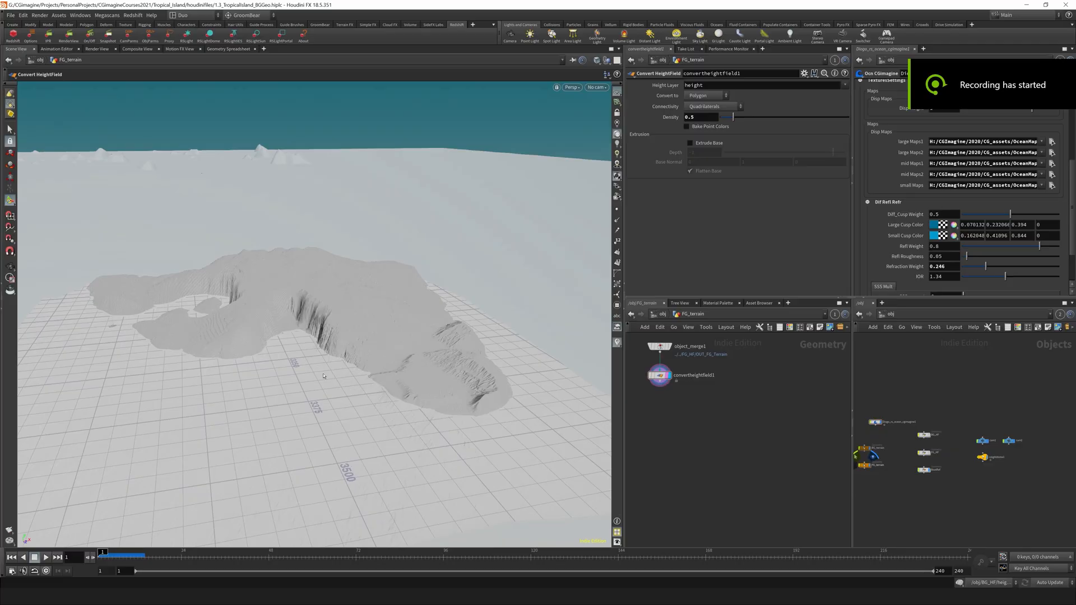
{"action": "mouse_move", "coordinate": [207, 391]}
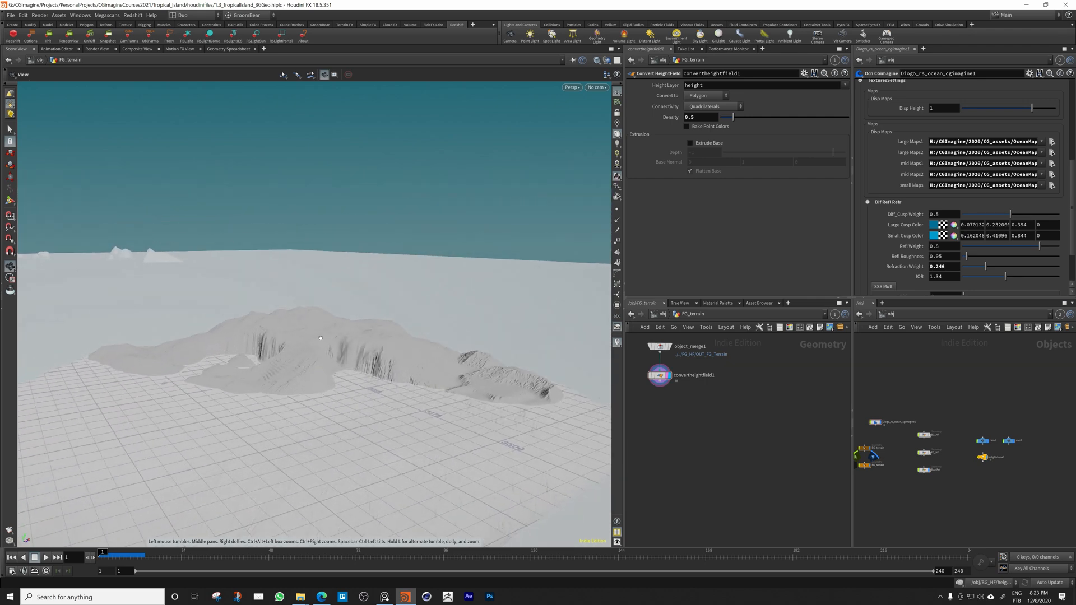
Orbit the viewport around the island terrain displayed through convertheightfield2
{"action": "left_click_drag", "start_coordinate": [320, 337], "coordinate": [258, 345]}
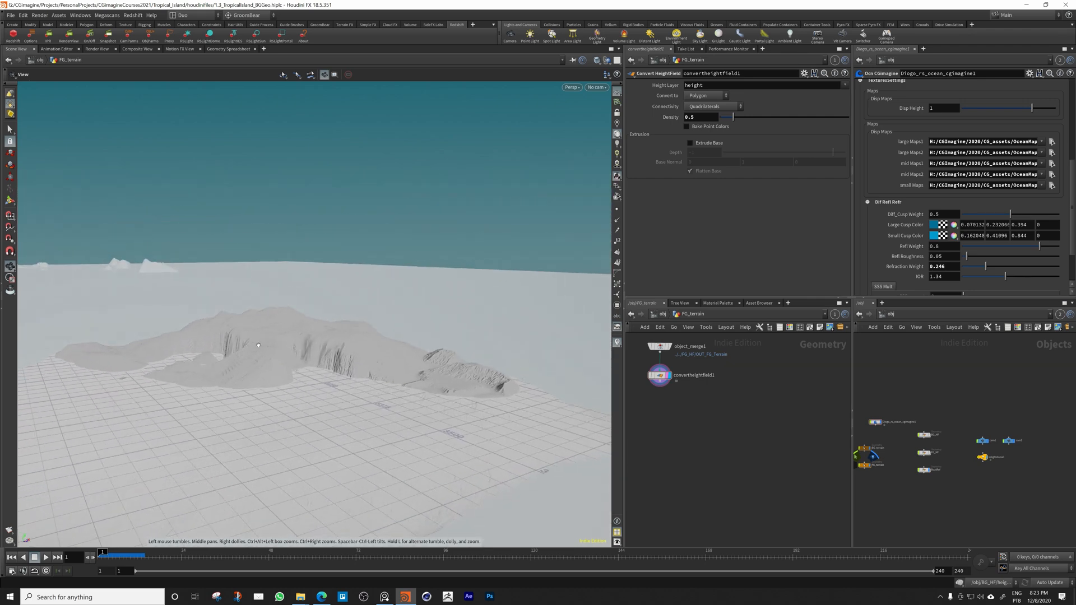
{"action": "left_click_drag", "start_coordinate": [257, 345], "coordinate": [279, 379]}
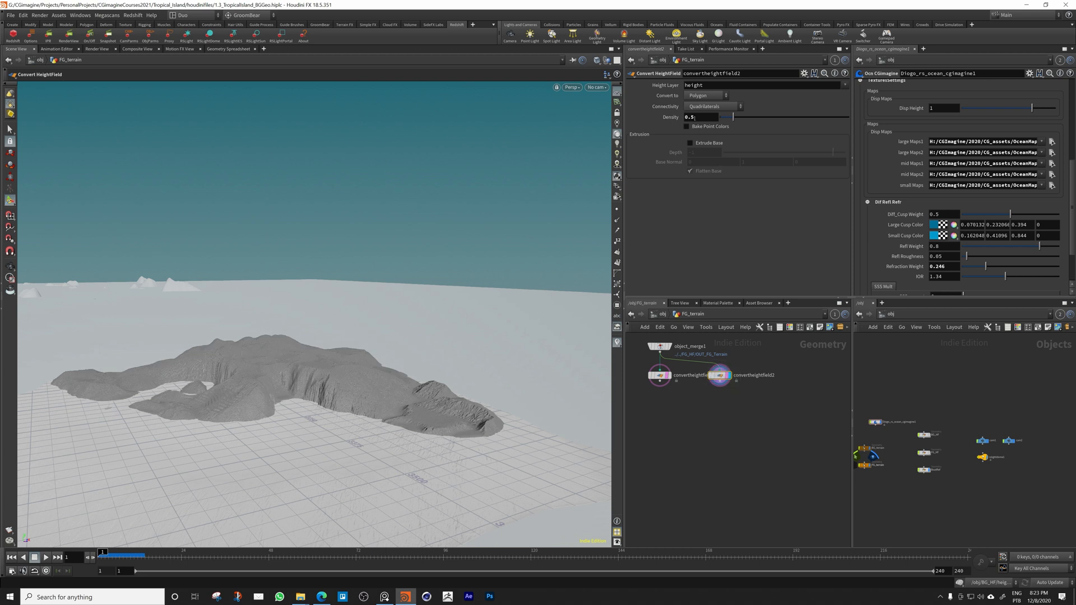
Size the grid 1500 by 1500 with 10 rows and columns and lower its centre to Y -0.5
{"action": "type", "text": "0.1"}
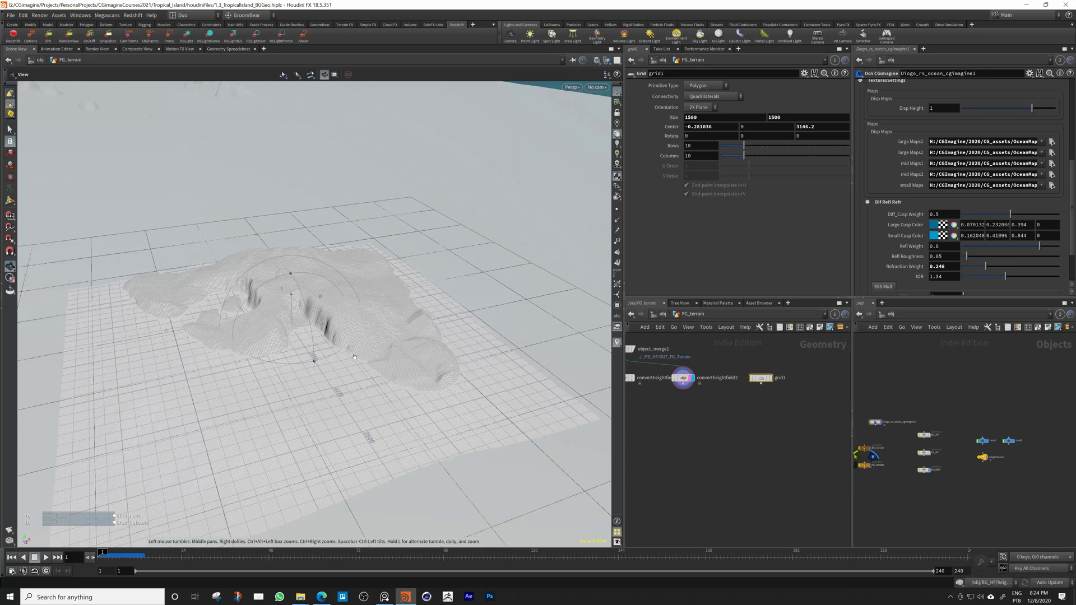
{"action": "mouse_move", "coordinate": [457, 362]}
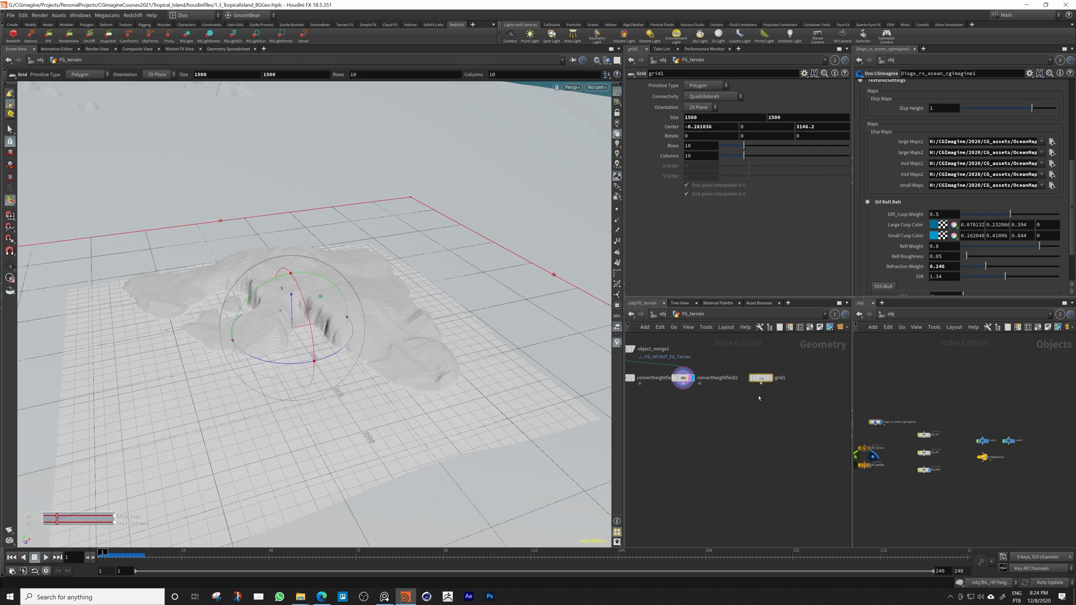
{"action": "mouse_move", "coordinate": [746, 419]}
{"action": "type", "text": "-1"}
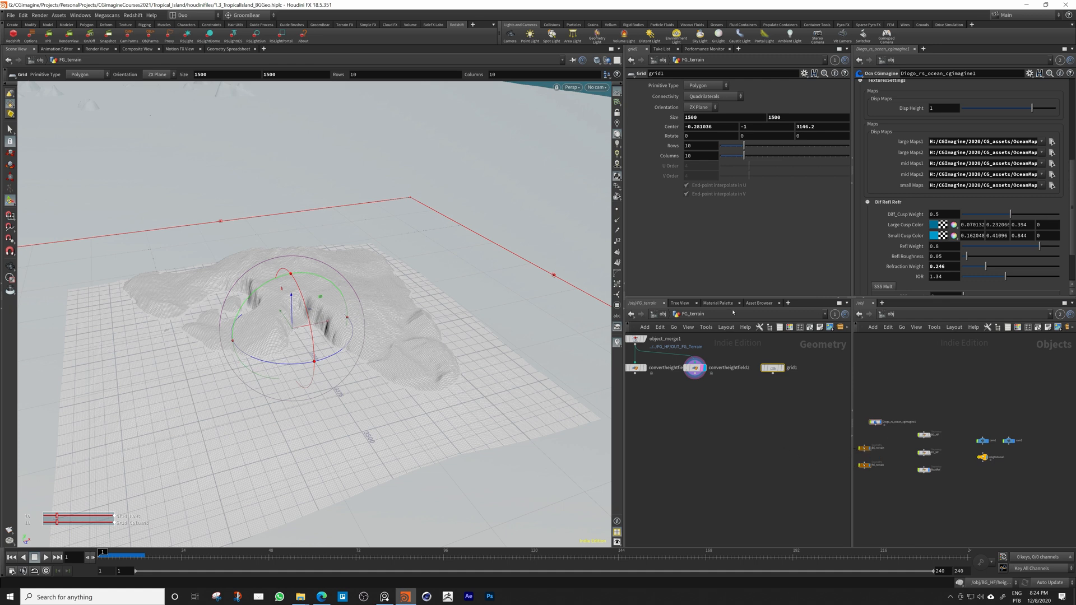
{"action": "type", "text": "-.5"}
{"action": "type", "text": "bo"}
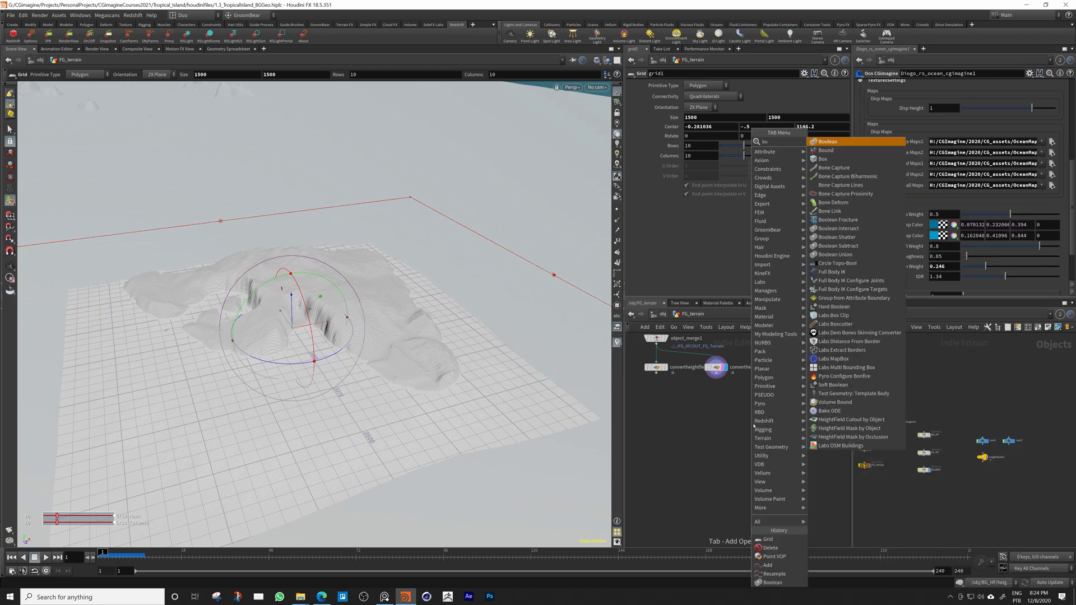
Add a Boolean combining terrain and grid with its operation set to Seam
{"action": "left_click", "coordinate": [826, 141]}
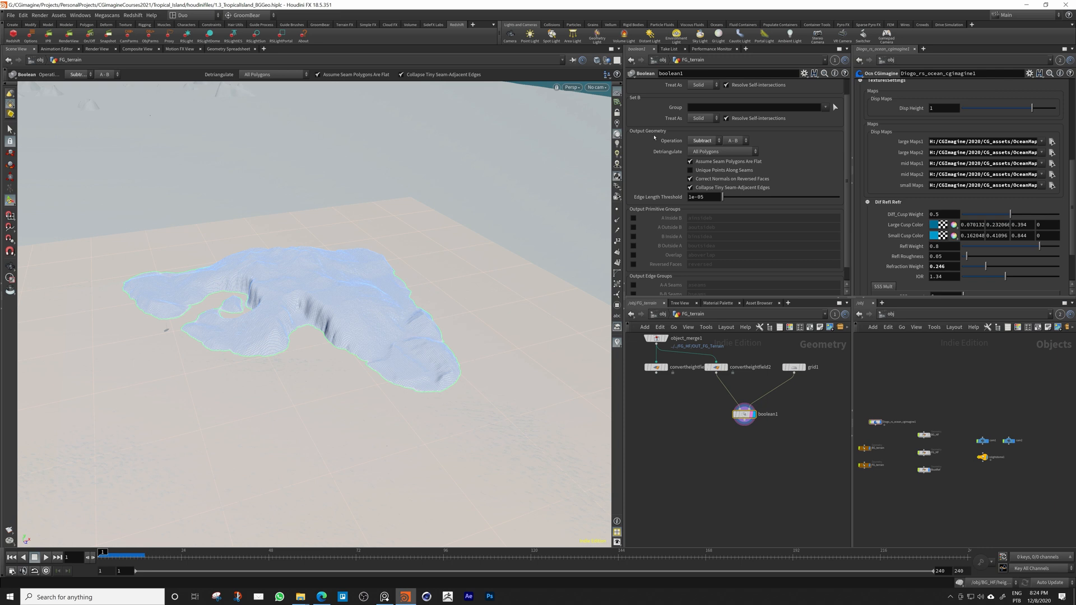
{"action": "left_click", "coordinate": [702, 140]}
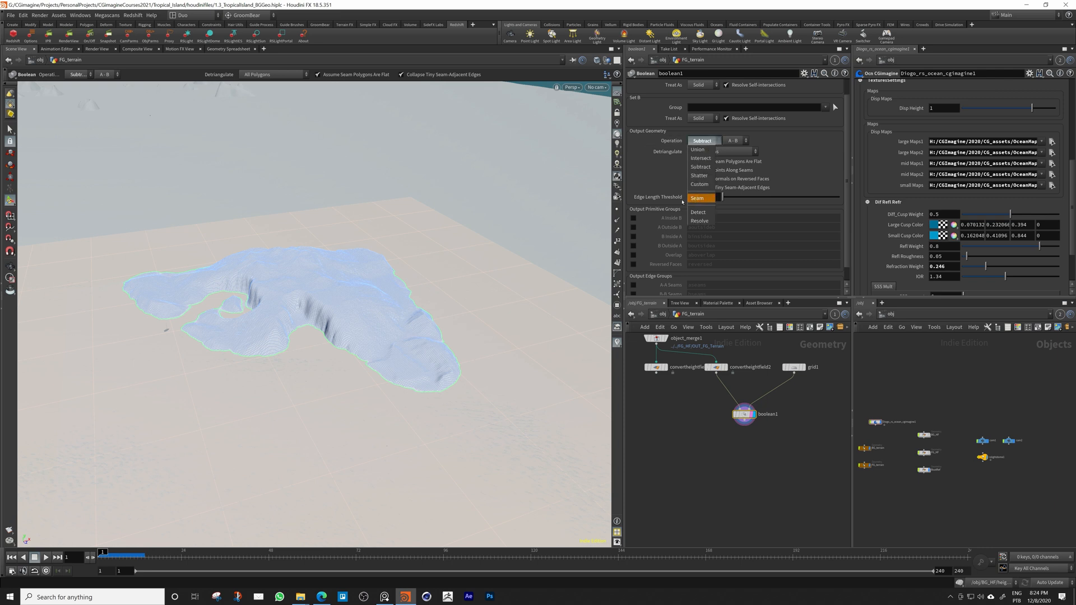
{"action": "left_click", "coordinate": [697, 198]}
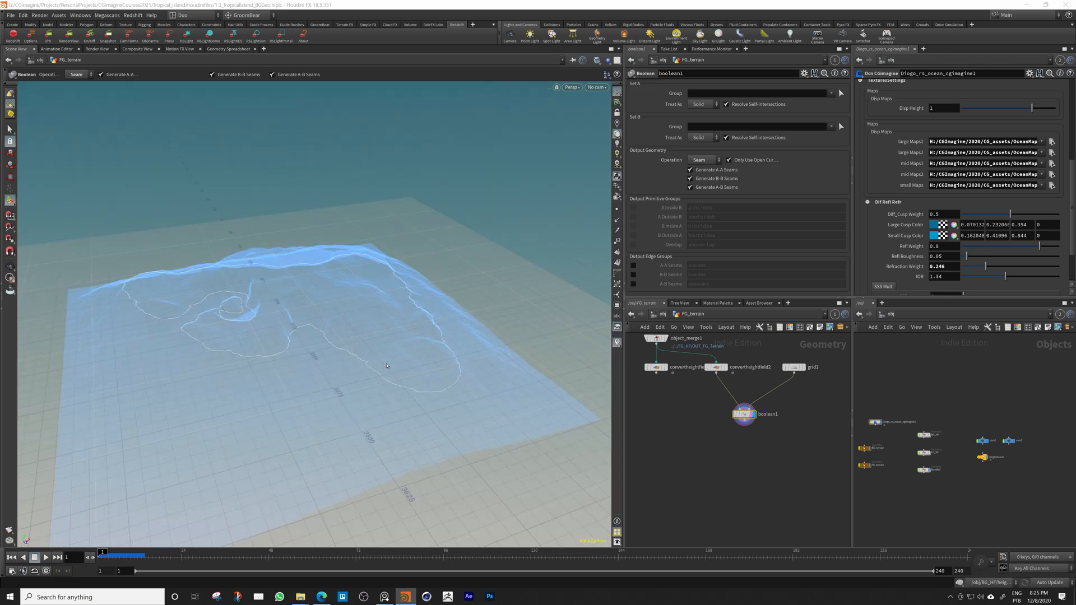
{"action": "mouse_move", "coordinate": [440, 337]}
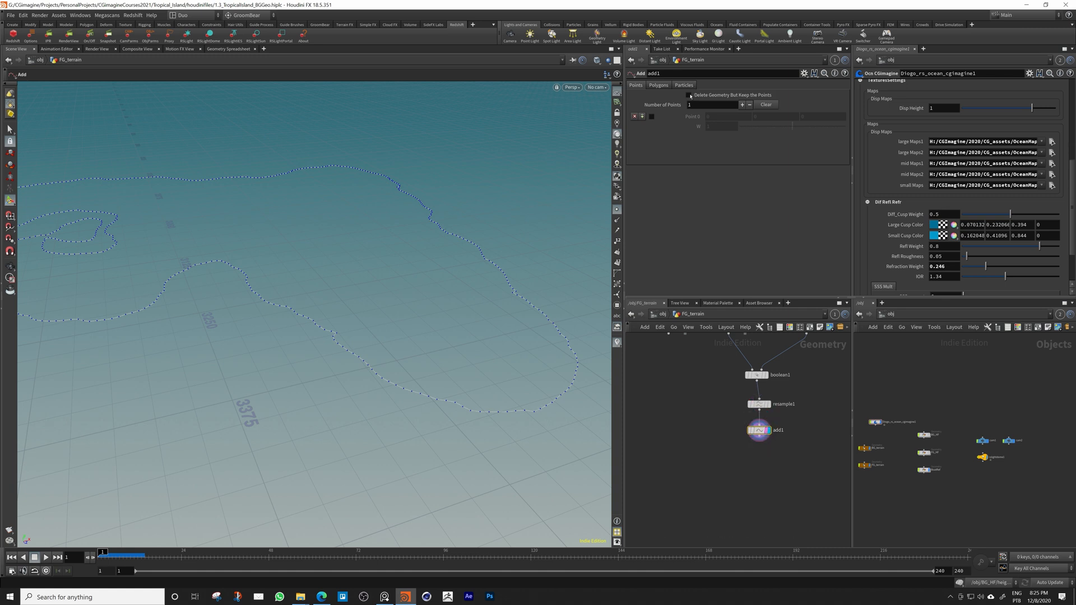
Enable Delete Geometry But Keep the Points on the Add SOP after the resample
{"action": "left_click", "coordinate": [687, 94]}
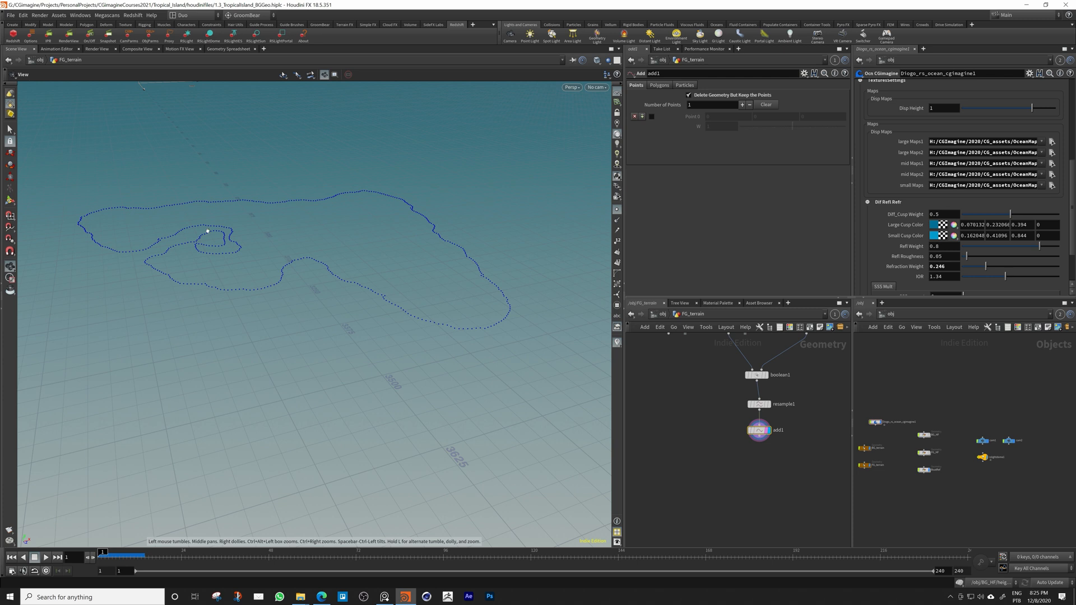
{"action": "mouse_move", "coordinate": [307, 251]}
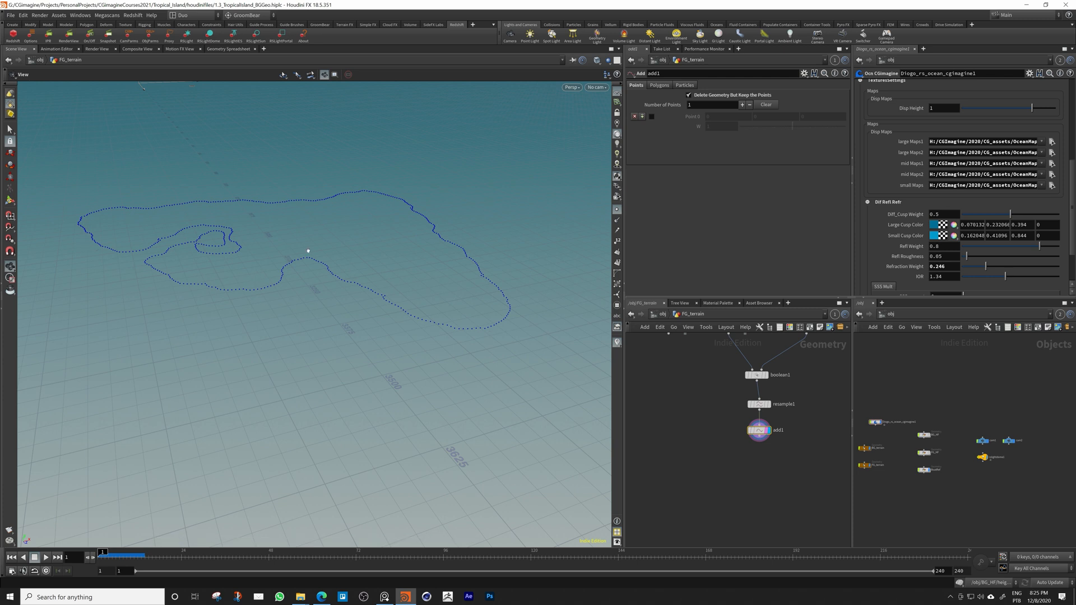
{"action": "mouse_move", "coordinate": [177, 272]}
{"action": "type", "text": "poin"}
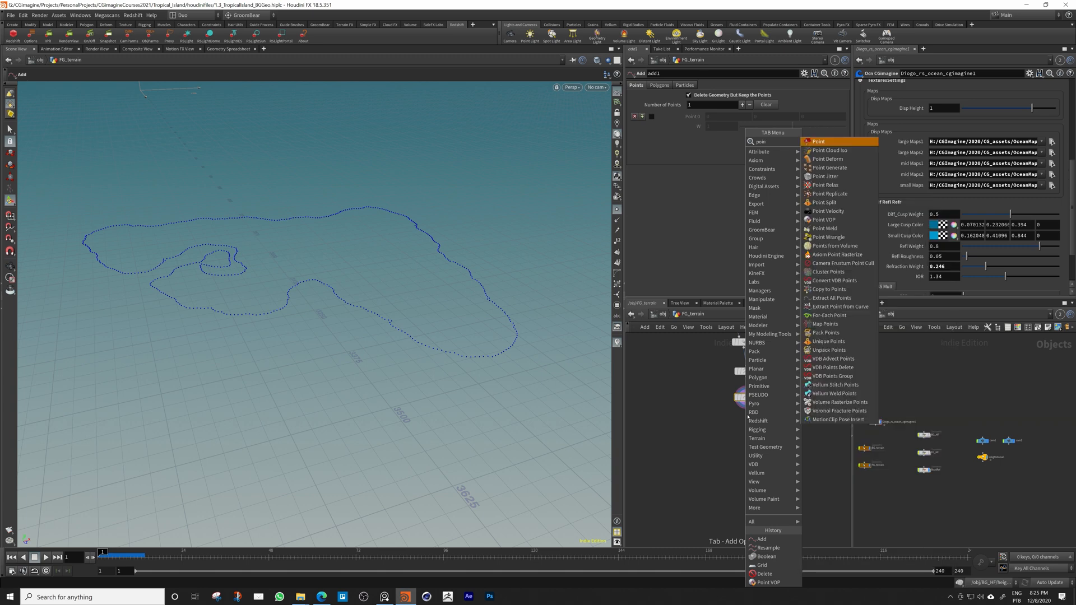
{"action": "mouse_move", "coordinate": [830, 193]}
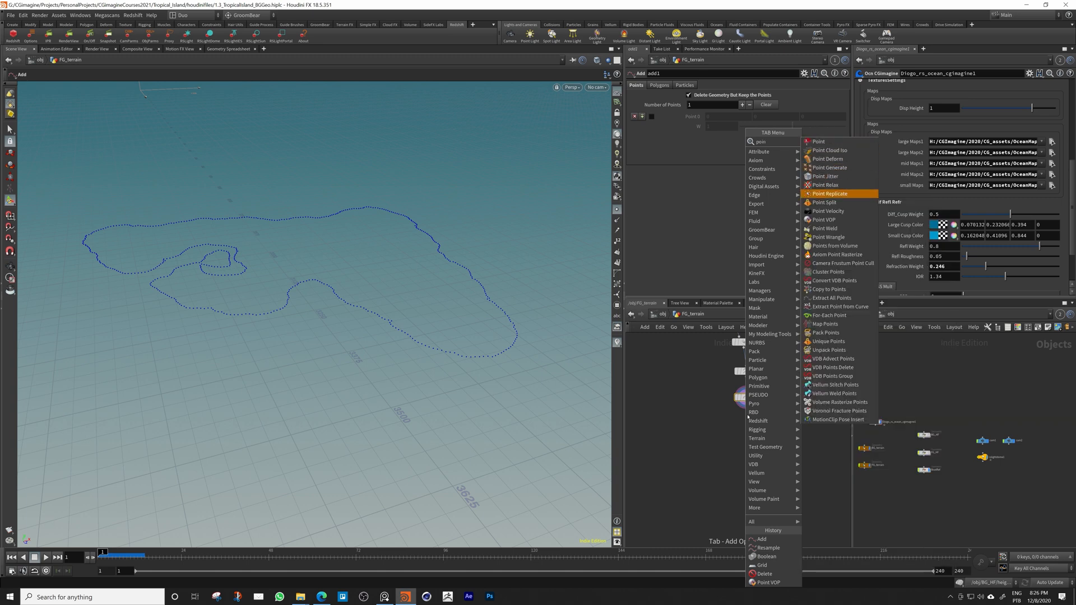
{"action": "mouse_move", "coordinate": [824, 219]}
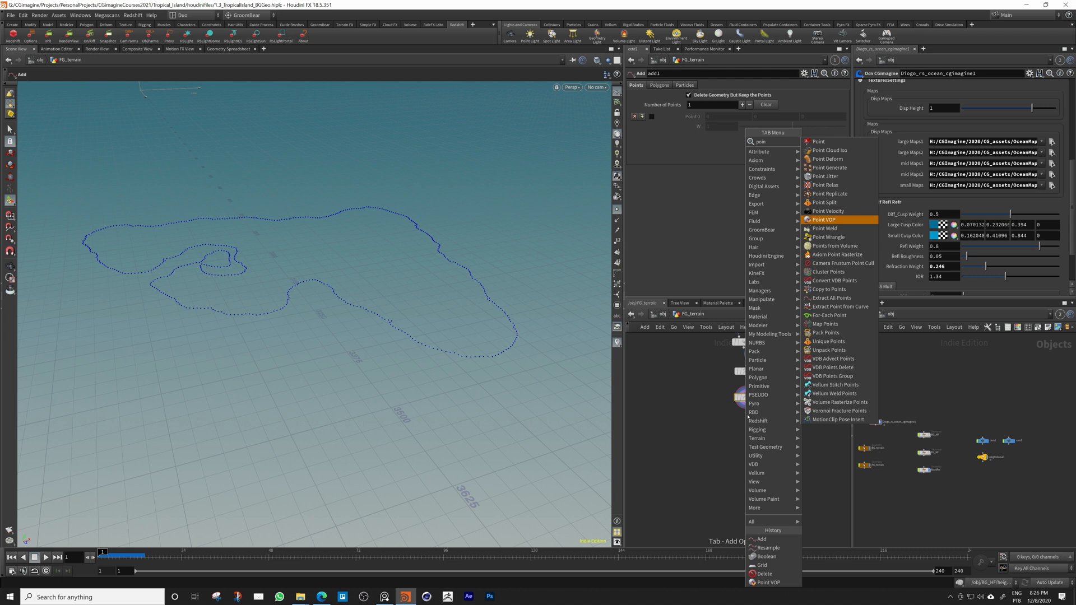
Add a Point VOP and wire P from the global inputs to the output inside it
{"action": "left_click", "coordinate": [825, 220]}
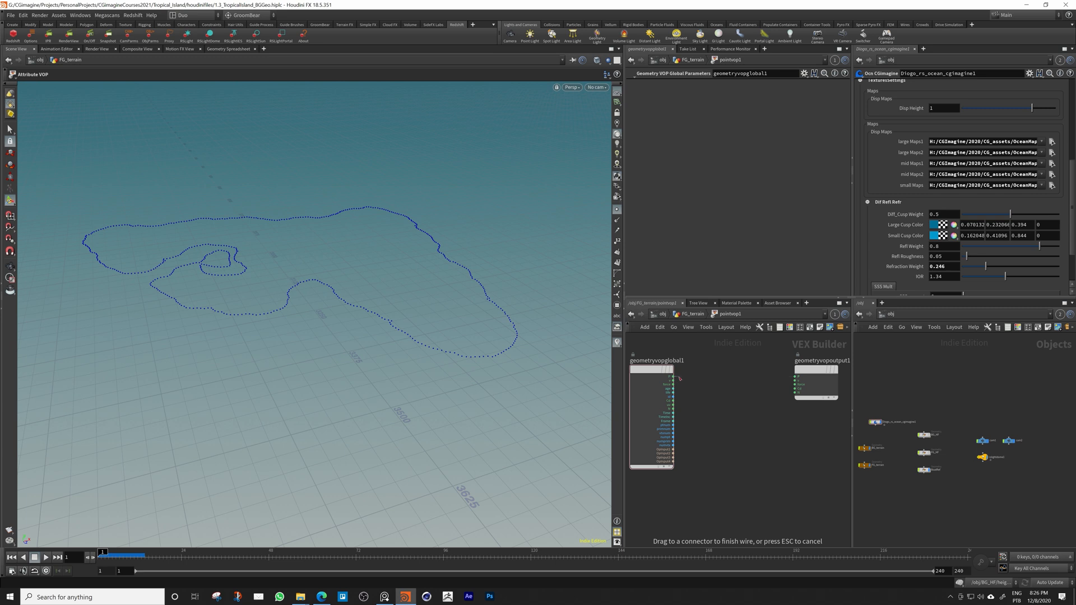
{"action": "left_click_drag", "start_coordinate": [676, 378], "coordinate": [796, 379]}
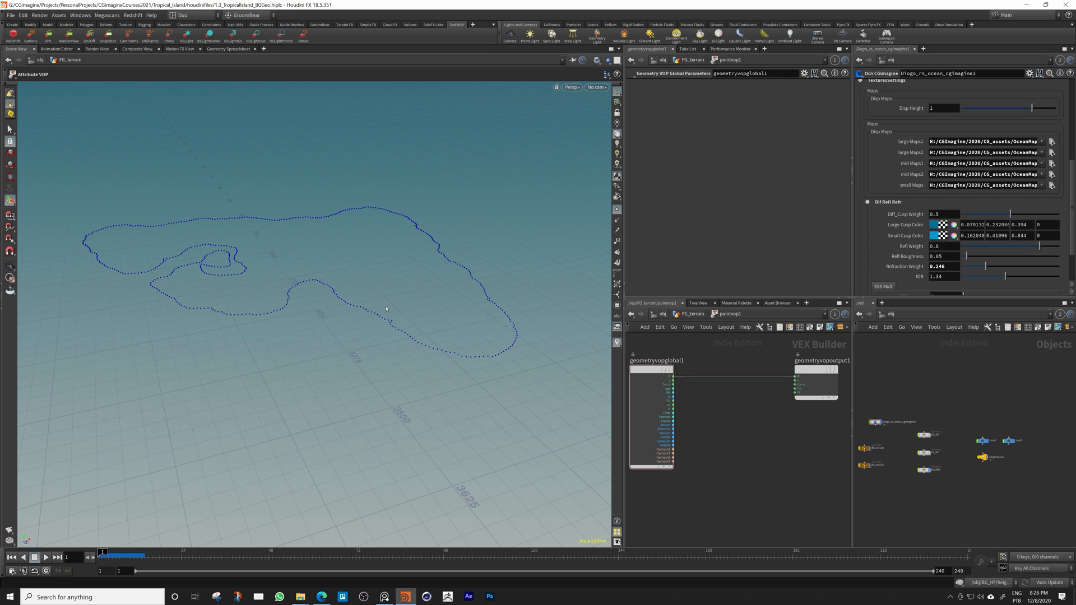
{"action": "mouse_move", "coordinate": [673, 377]}
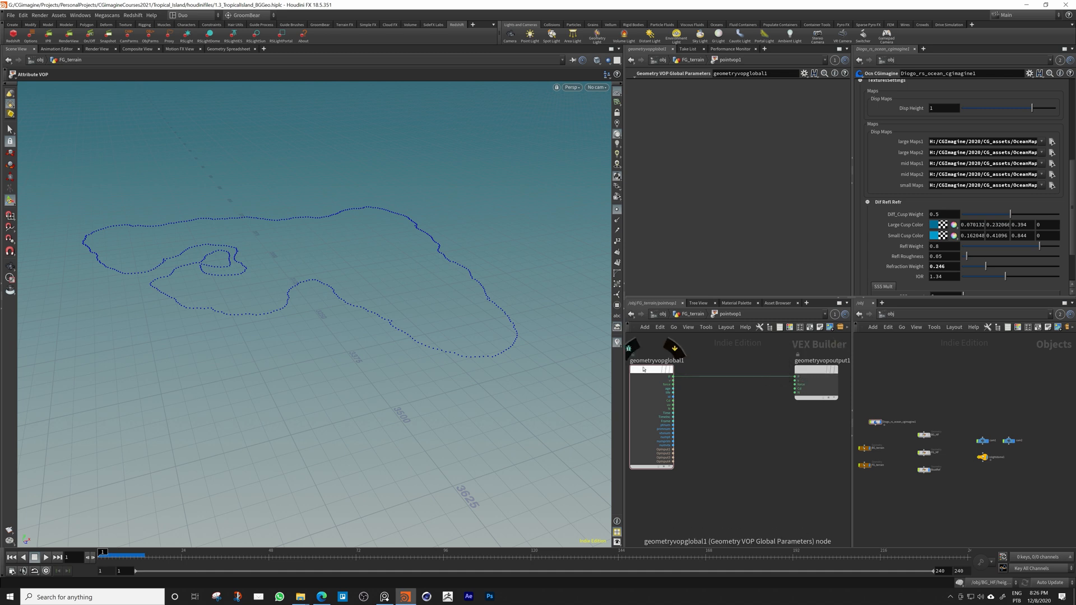
{"action": "mouse_move", "coordinate": [676, 379]}
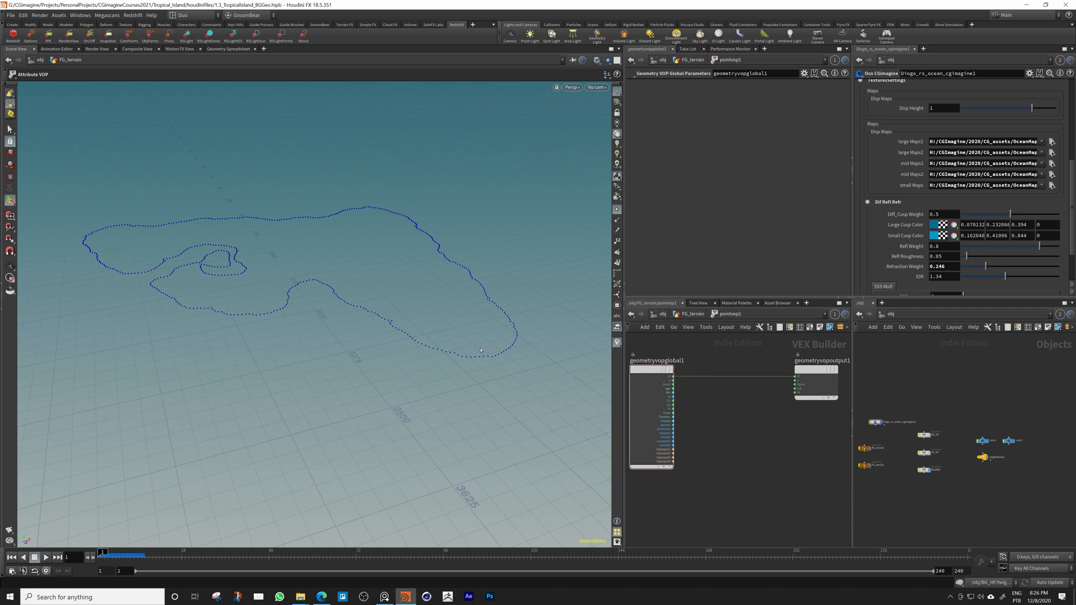
{"action": "mouse_move", "coordinate": [476, 357]}
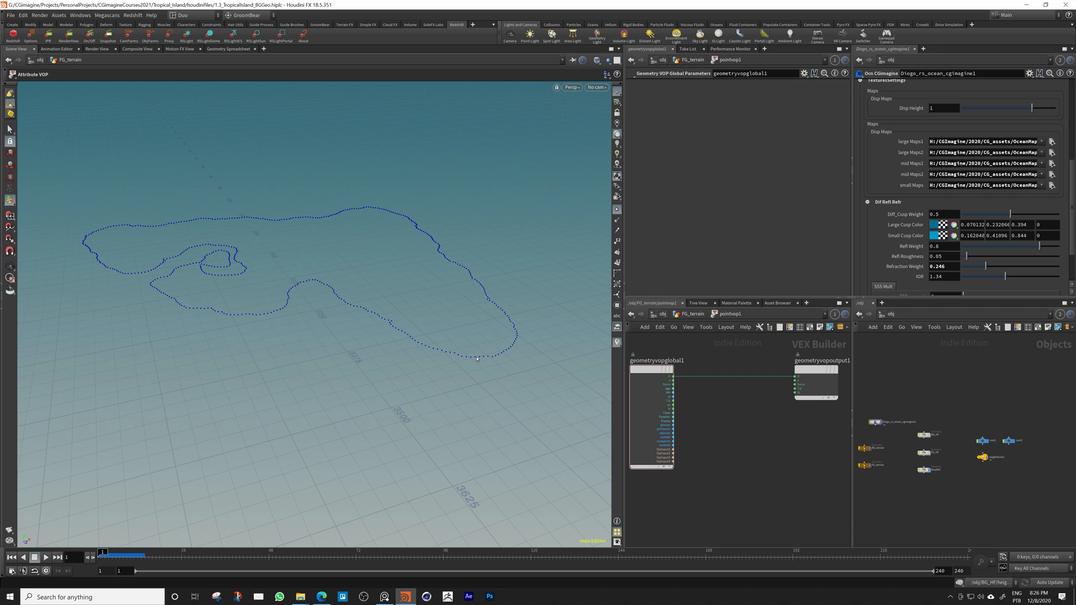
{"action": "mouse_move", "coordinate": [329, 277]}
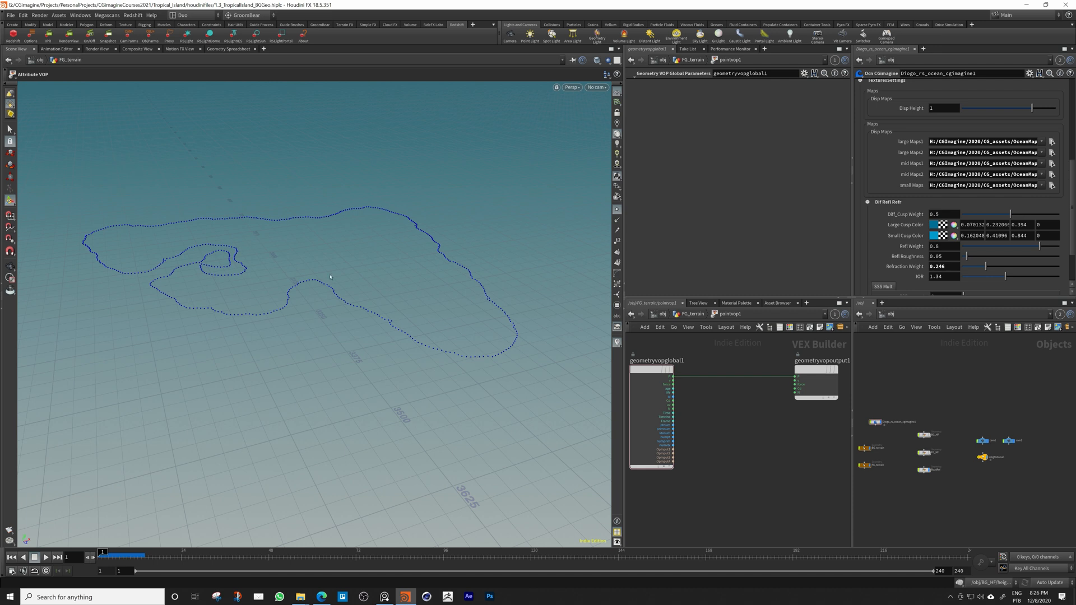
{"action": "mouse_move", "coordinate": [490, 360]}
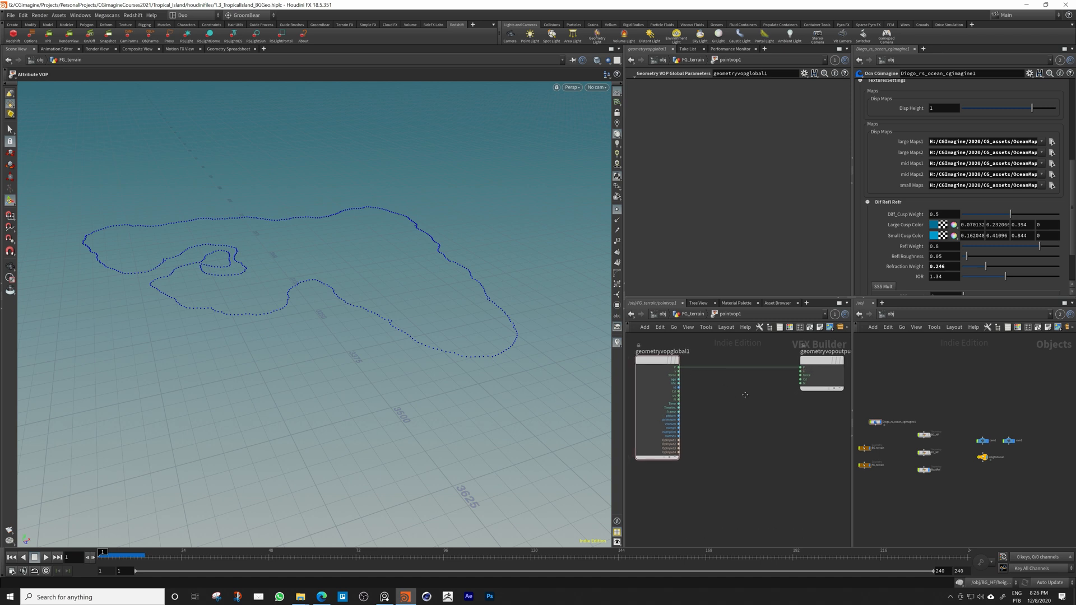
Place an Anti-Aliased Noise node followed by a Float to Vector node in the VOP network
{"action": "key", "text": "tab"}
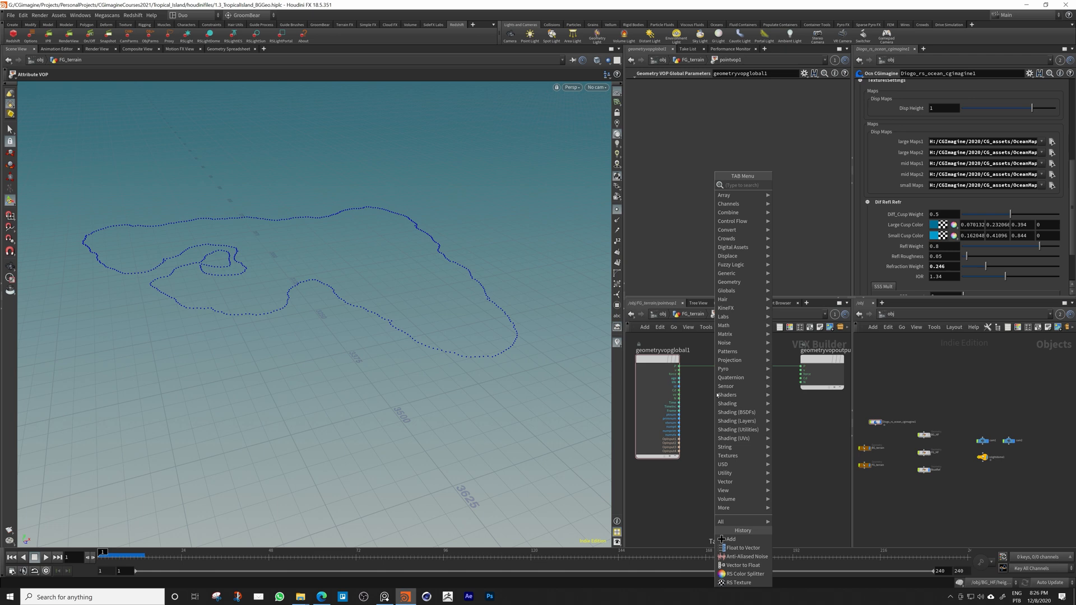
{"action": "type", "text": "a"}
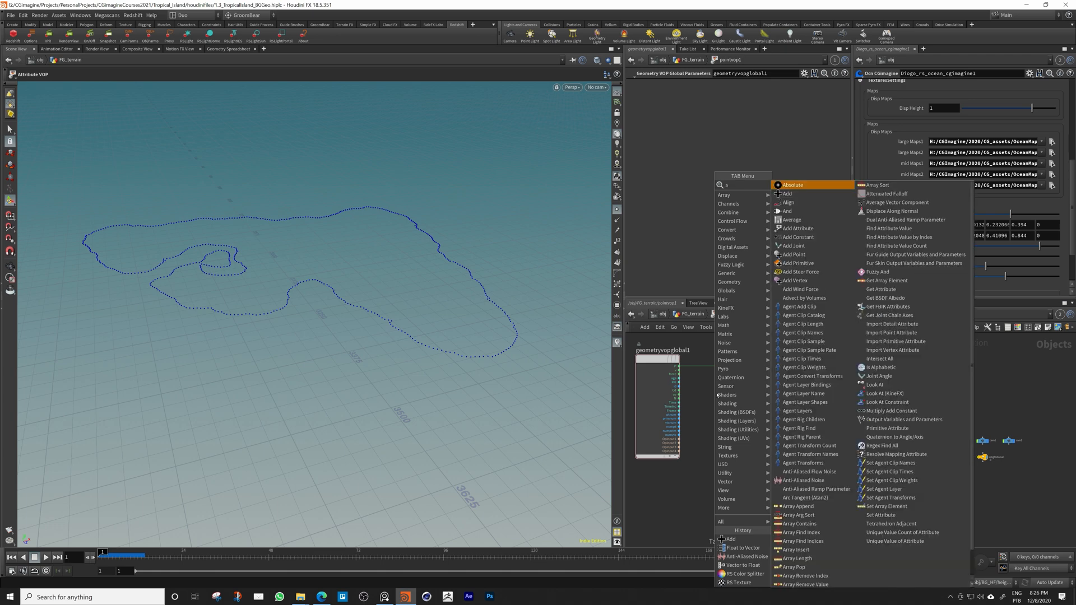
{"action": "type", "text": "noise"}
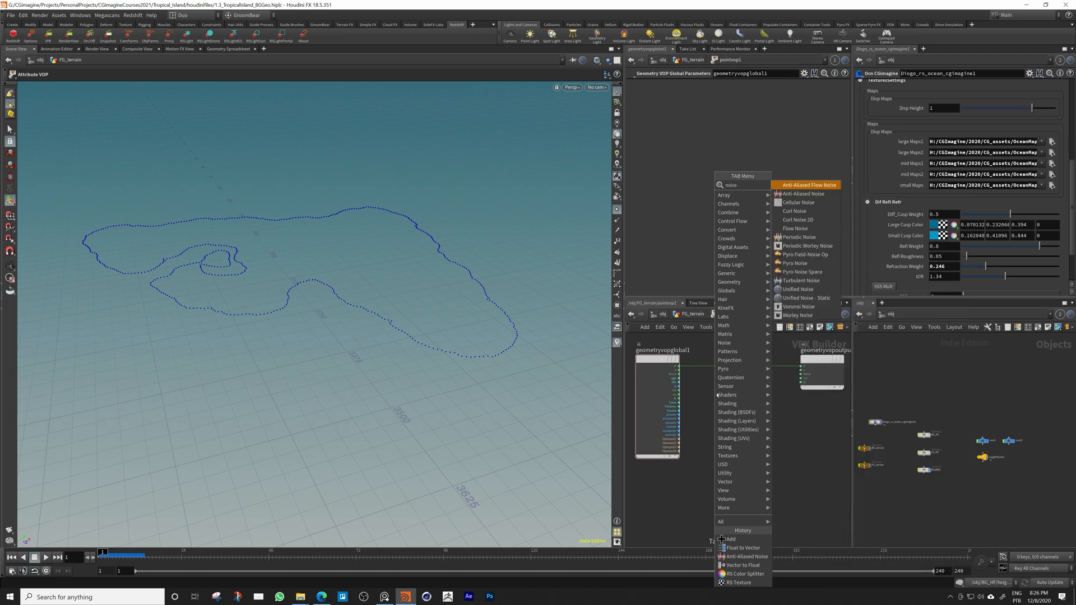
{"action": "left_click", "coordinate": [800, 195]}
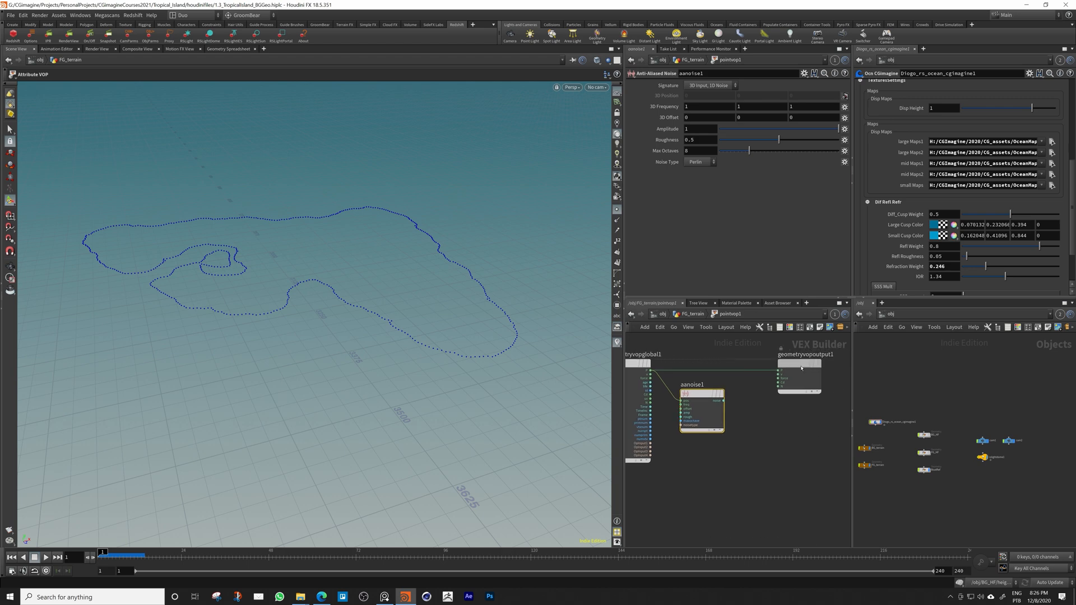
{"action": "key", "text": "tab"}
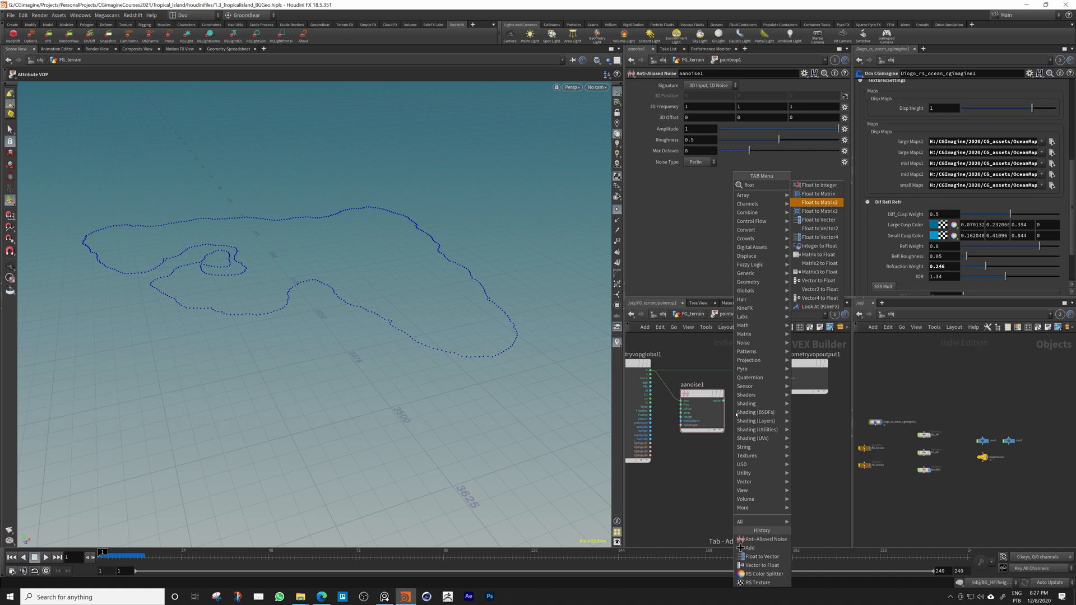
{"action": "left_click", "coordinate": [817, 220]}
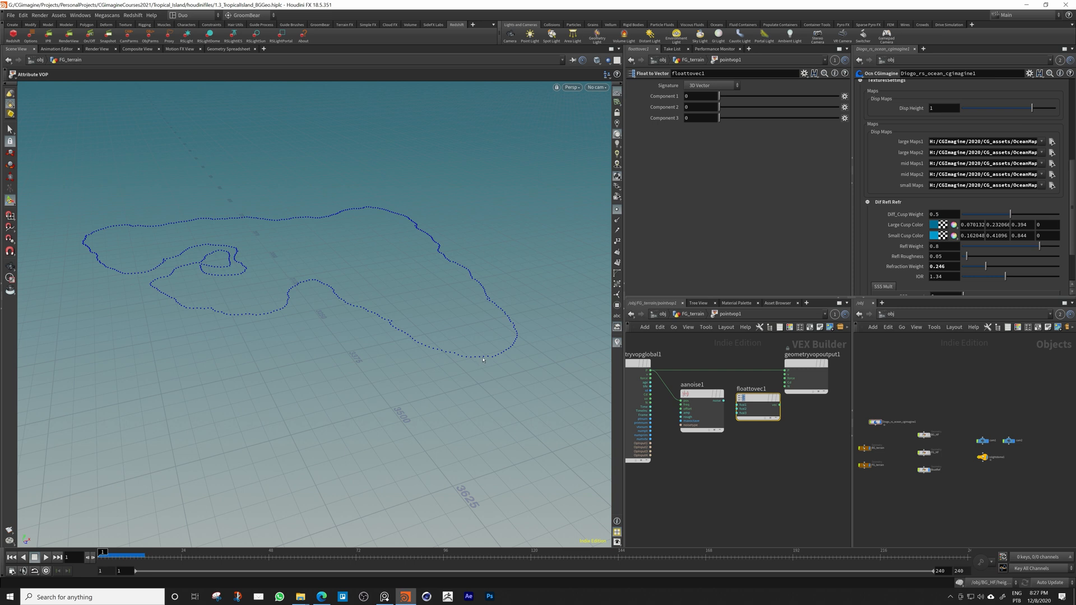
{"action": "mouse_move", "coordinate": [370, 339]}
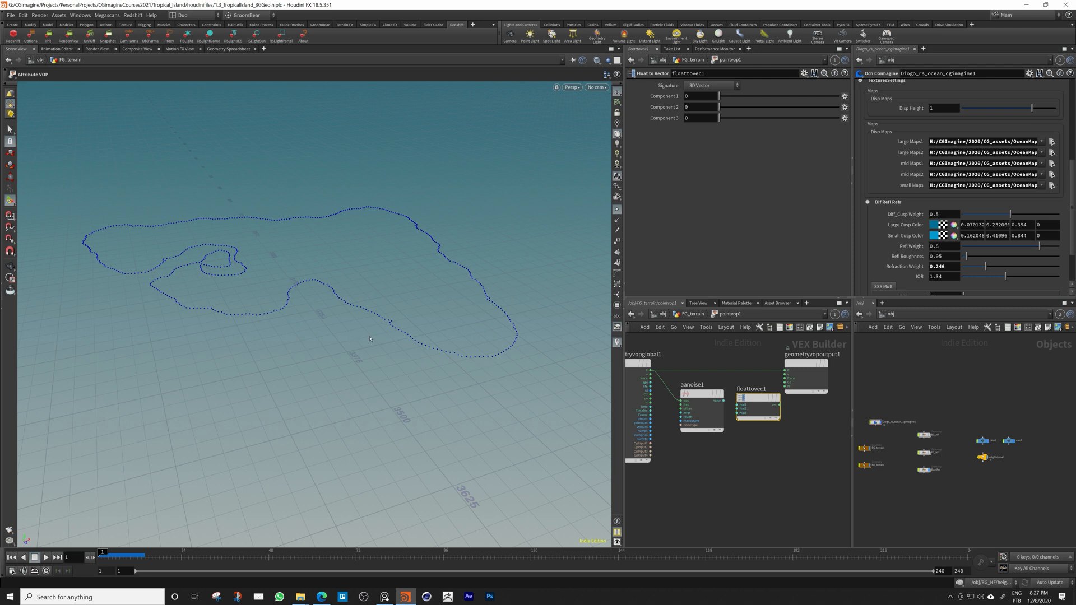
{"action": "mouse_move", "coordinate": [251, 315]}
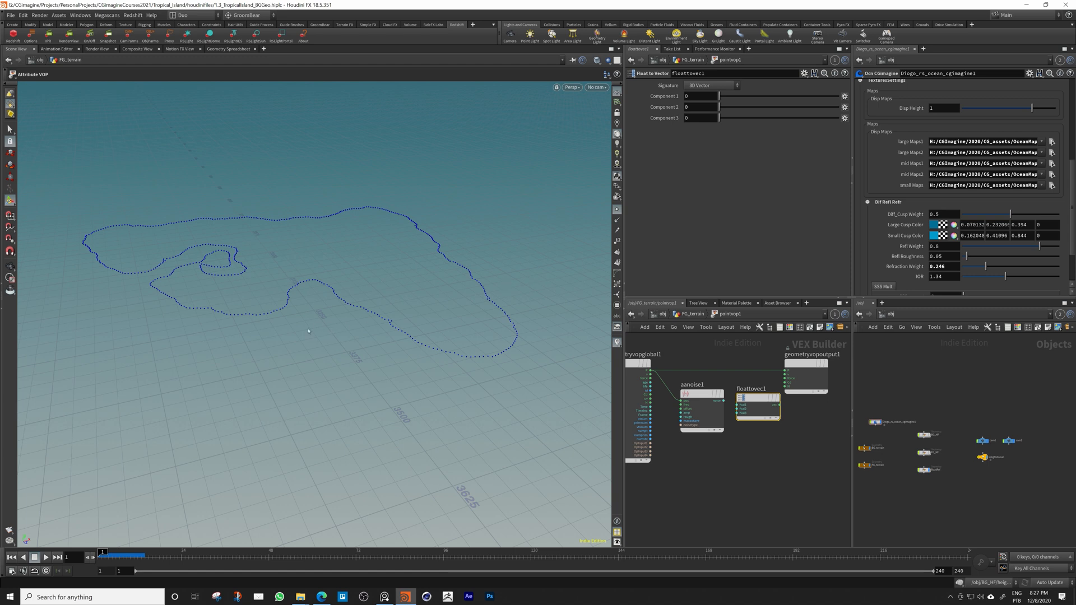
{"action": "mouse_move", "coordinate": [346, 328]}
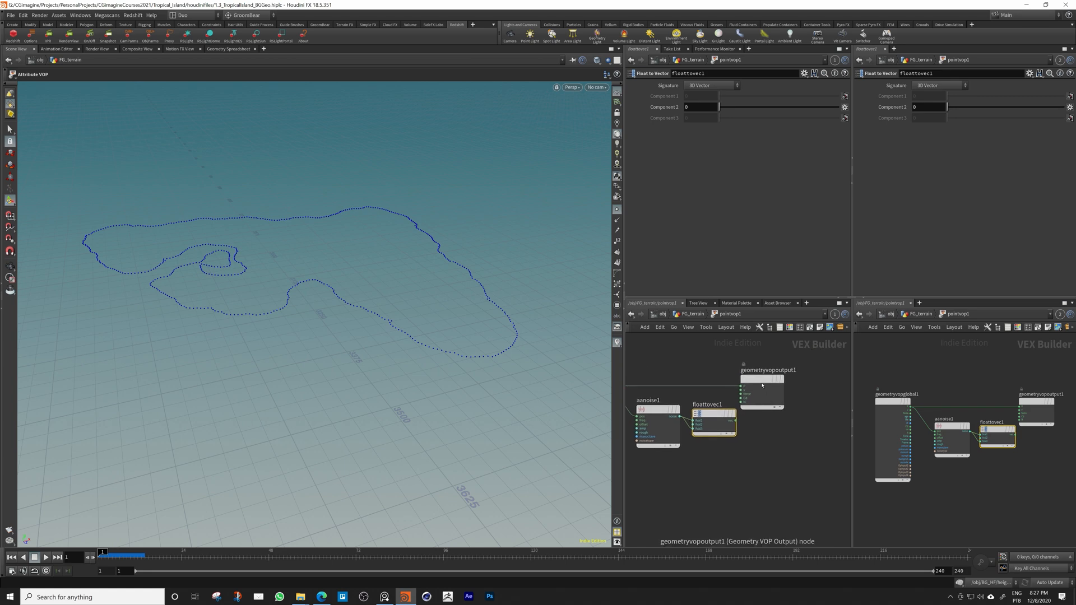
Add noise to point positions via an Add VOP and raise the noise amplitude to jitter the shoreline
{"action": "key", "text": "Tab"}
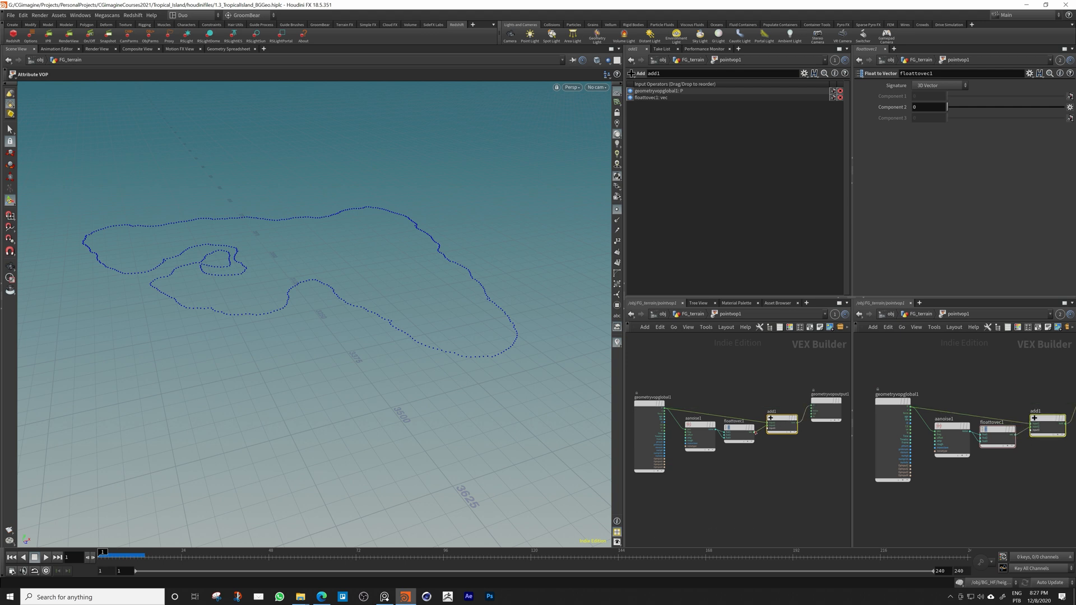
{"action": "left_click", "coordinate": [698, 428]}
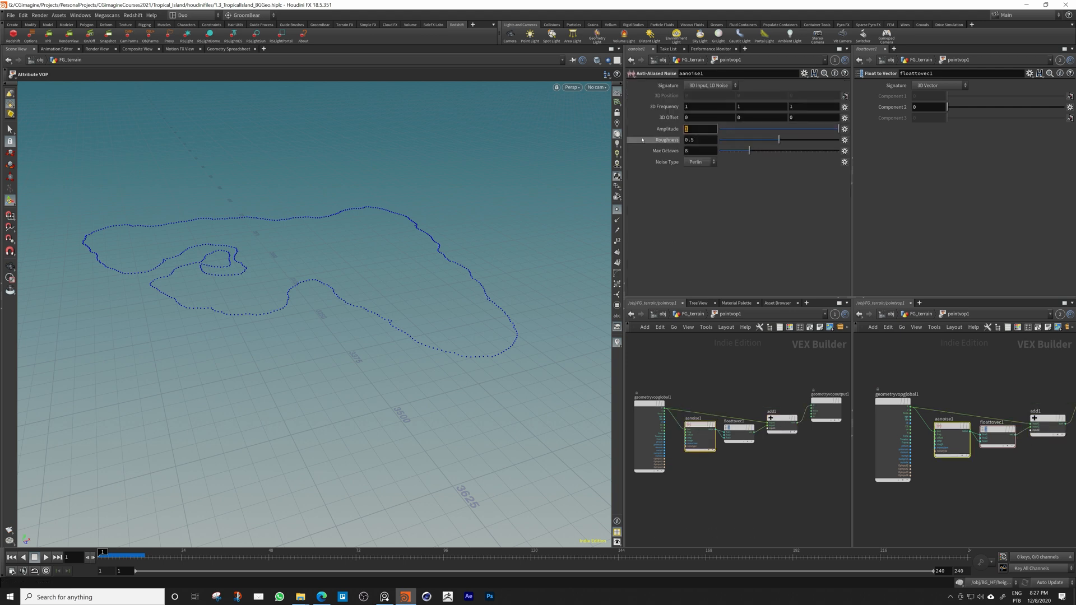
{"action": "type", "text": "15"}
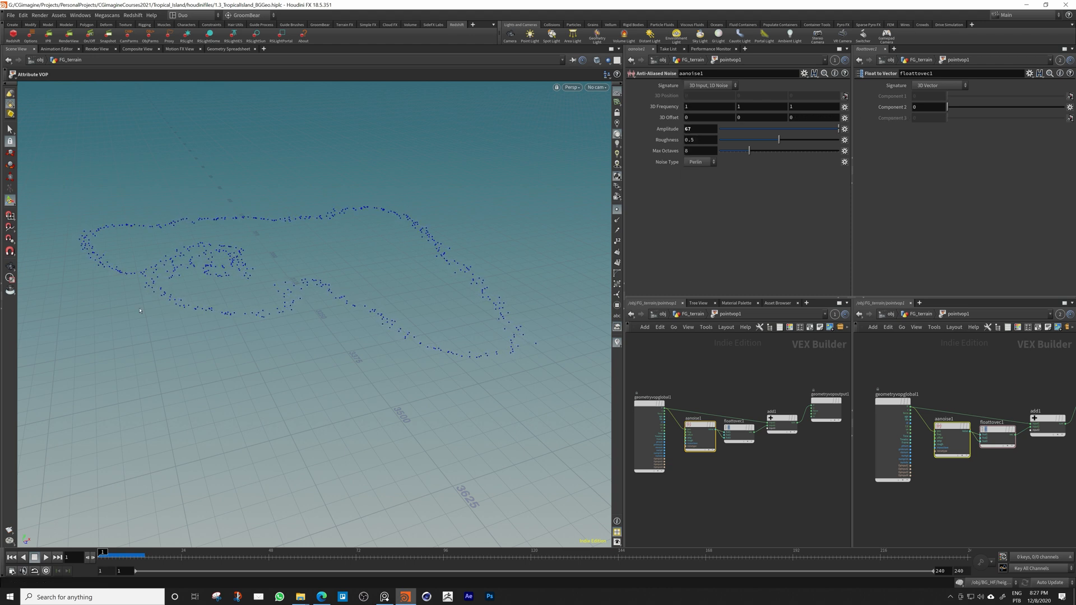
{"action": "left_click", "coordinate": [694, 140]}
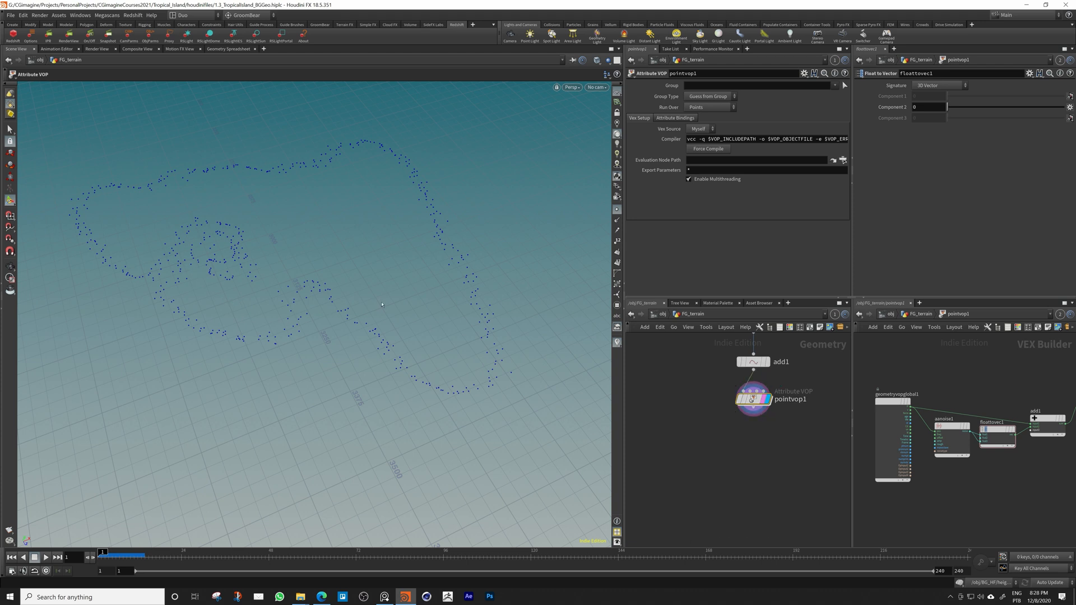
{"action": "mouse_move", "coordinate": [511, 227]}
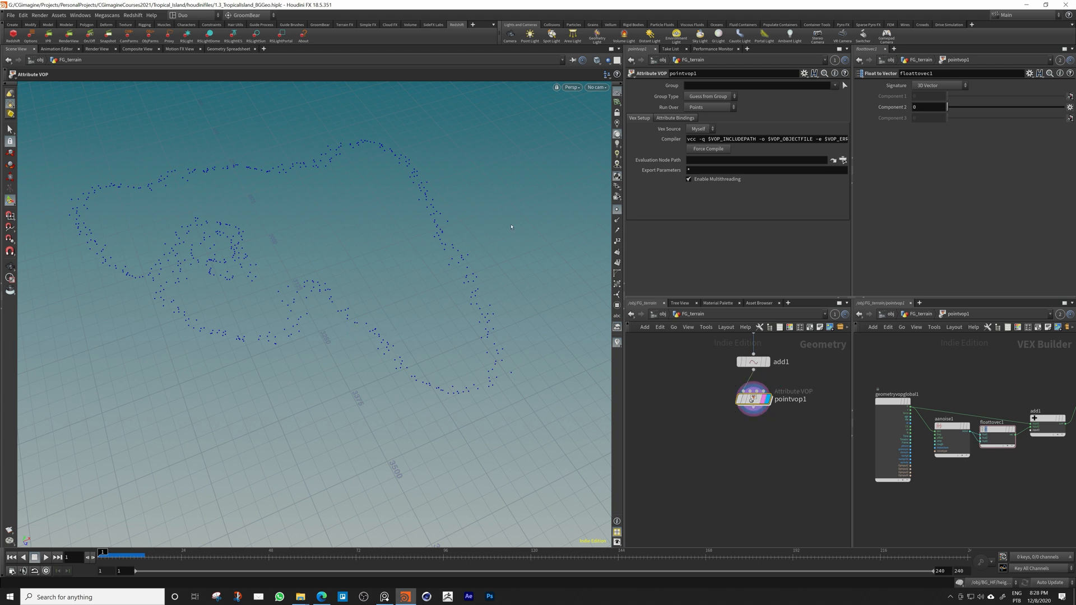
{"action": "mouse_move", "coordinate": [337, 194]}
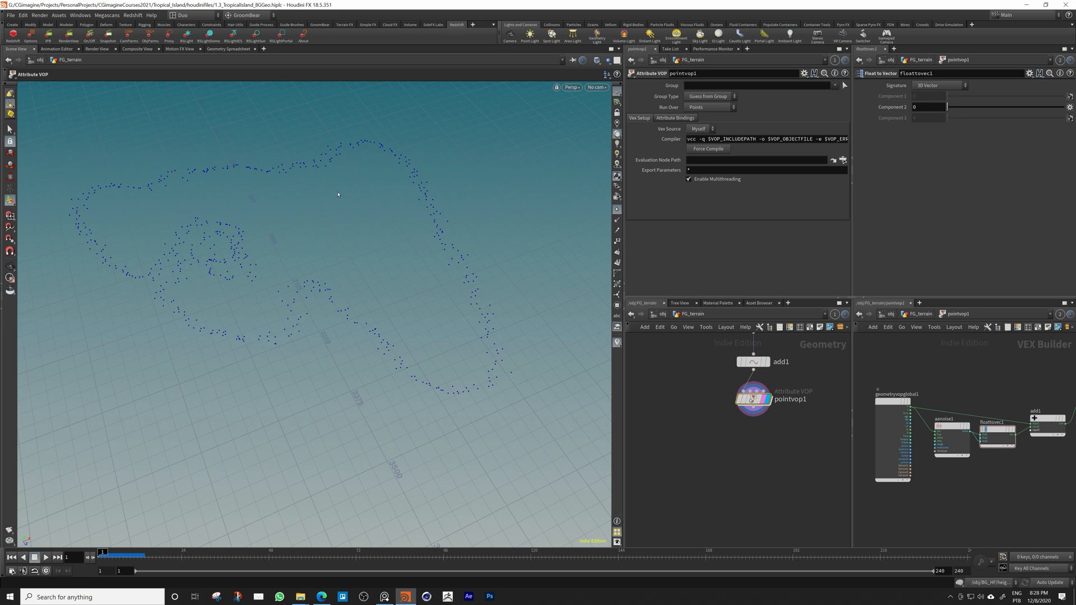
{"action": "mouse_move", "coordinate": [291, 242]}
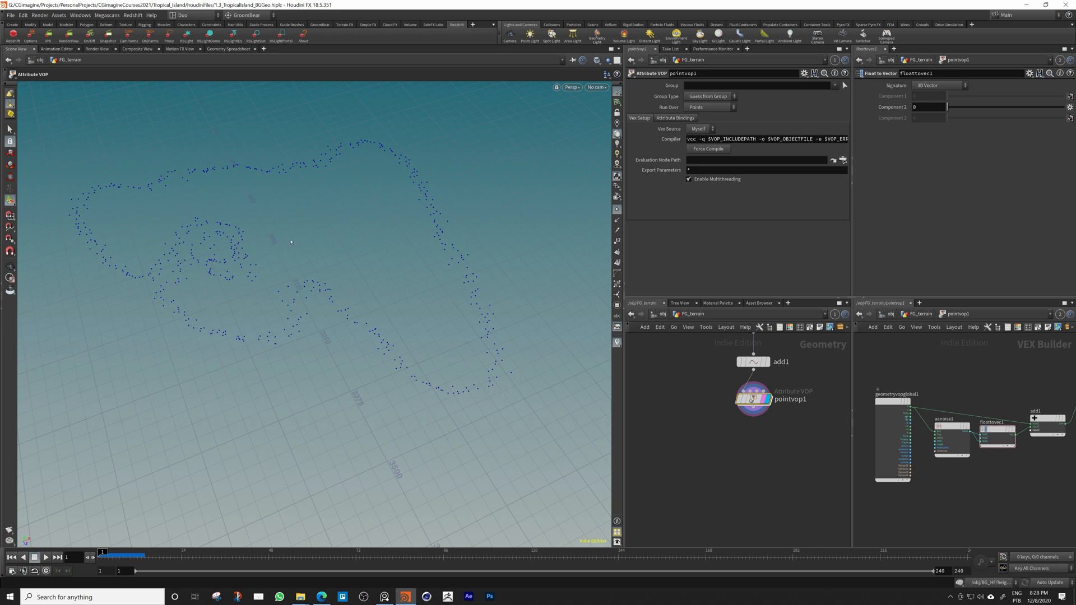
{"action": "mouse_move", "coordinate": [412, 352]}
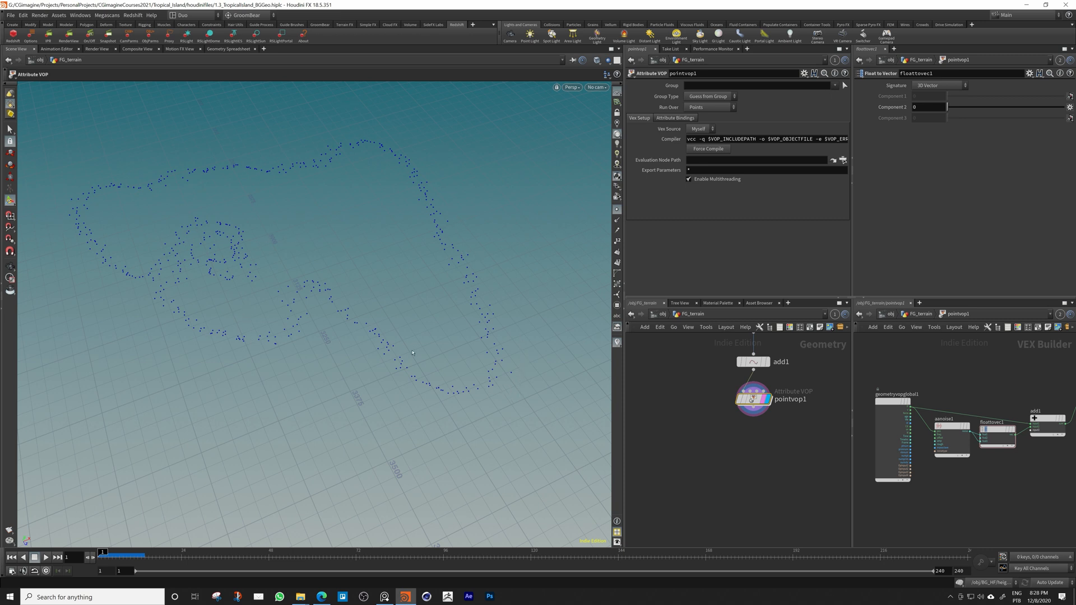
{"action": "mouse_move", "coordinate": [306, 135]}
{"action": "type", "text": "dele"}
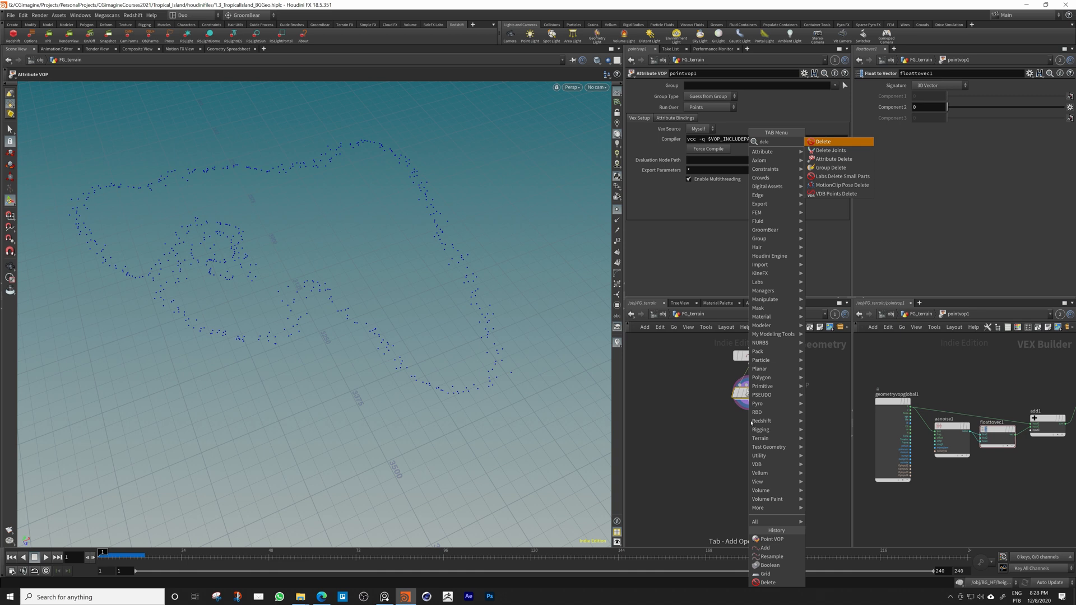
Add a Delete node under the Point VOP and show its delete-by-number options
{"action": "left_click", "coordinate": [823, 141]}
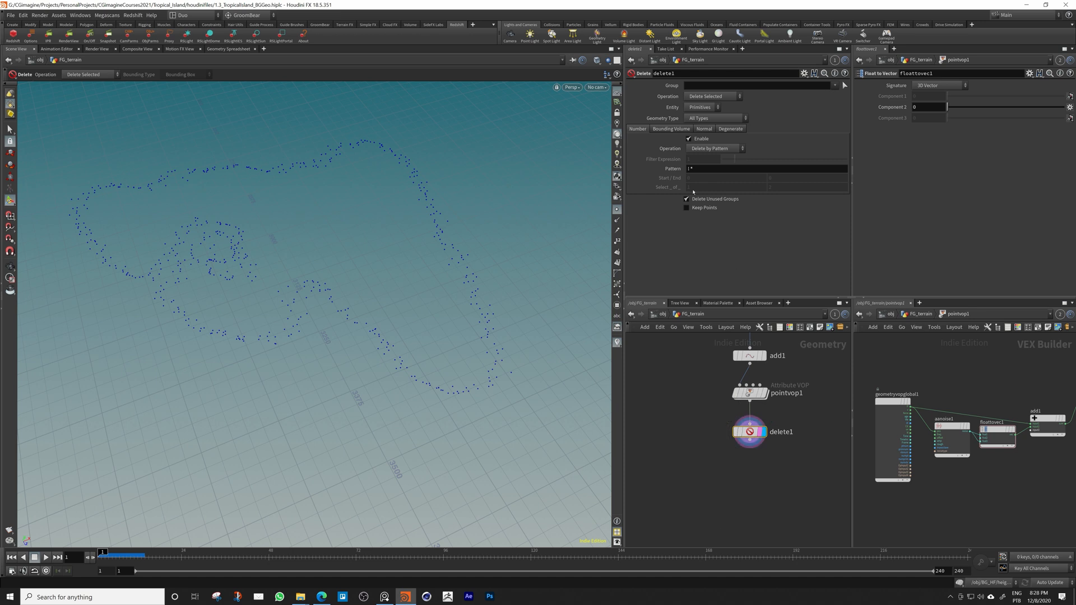
{"action": "mouse_move", "coordinate": [673, 141]}
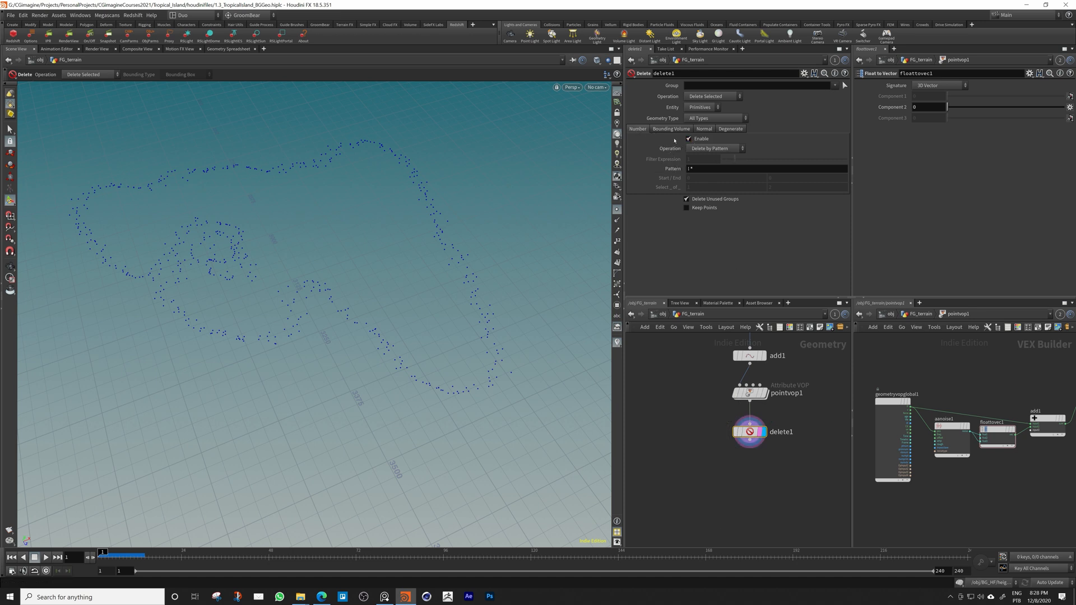
{"action": "left_click", "coordinate": [713, 147]}
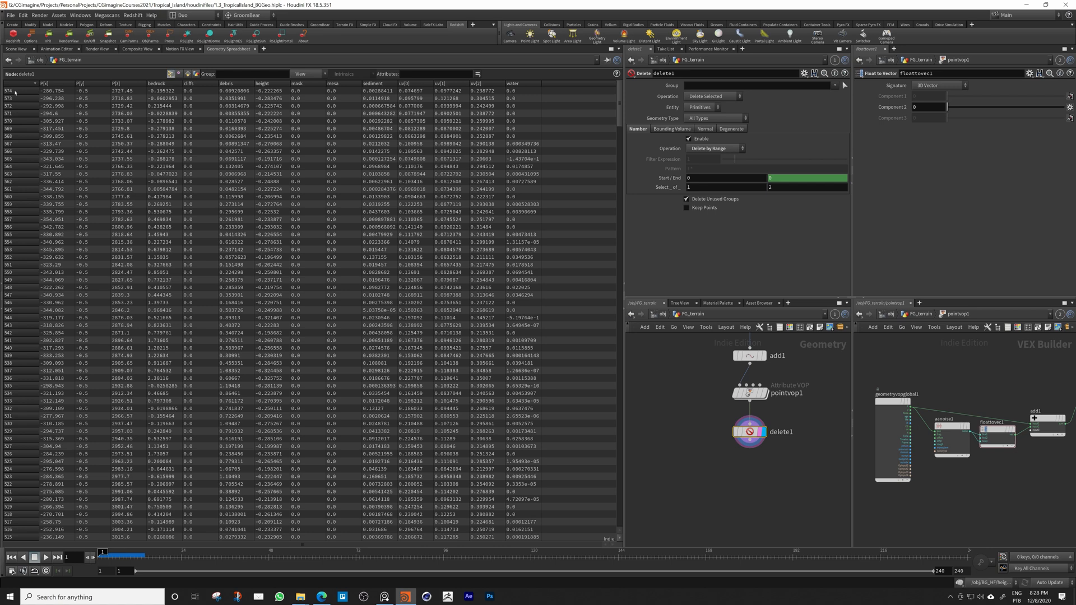
Delete points by number range 0–600, selecting 5 of 7, to thin the shoreline scatter
{"action": "left_click", "coordinate": [16, 49]}
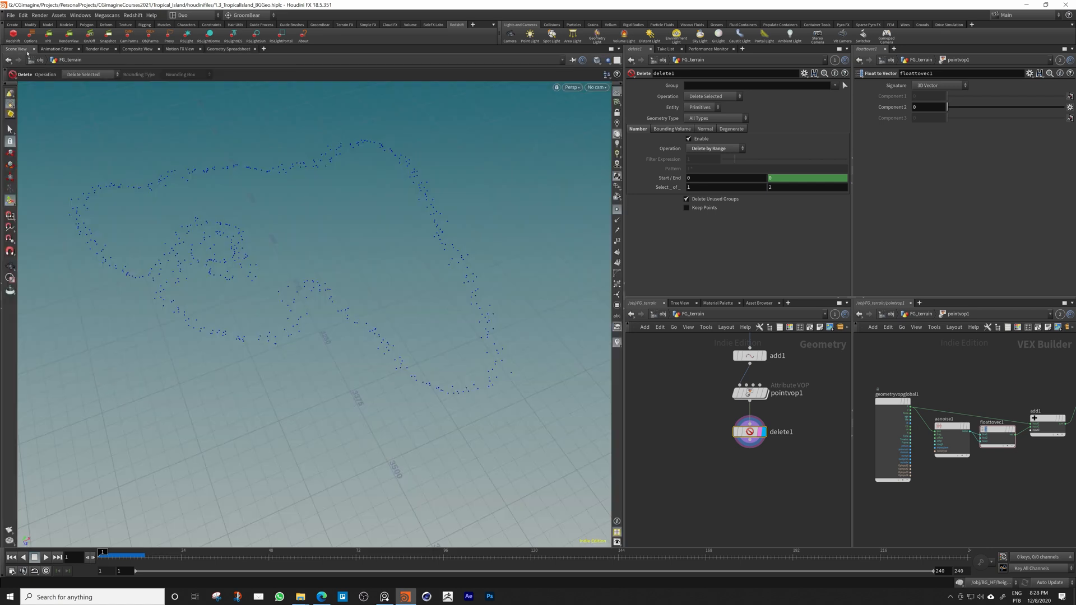
{"action": "left_click", "coordinate": [808, 177]}
{"action": "type", "text": "600"}
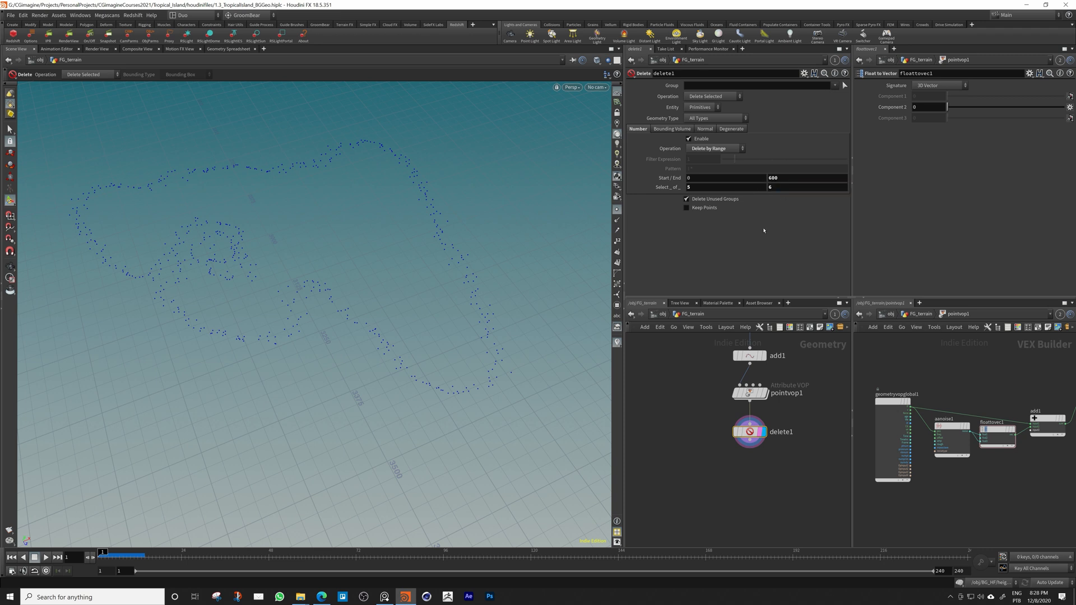
{"action": "mouse_move", "coordinate": [776, 475]}
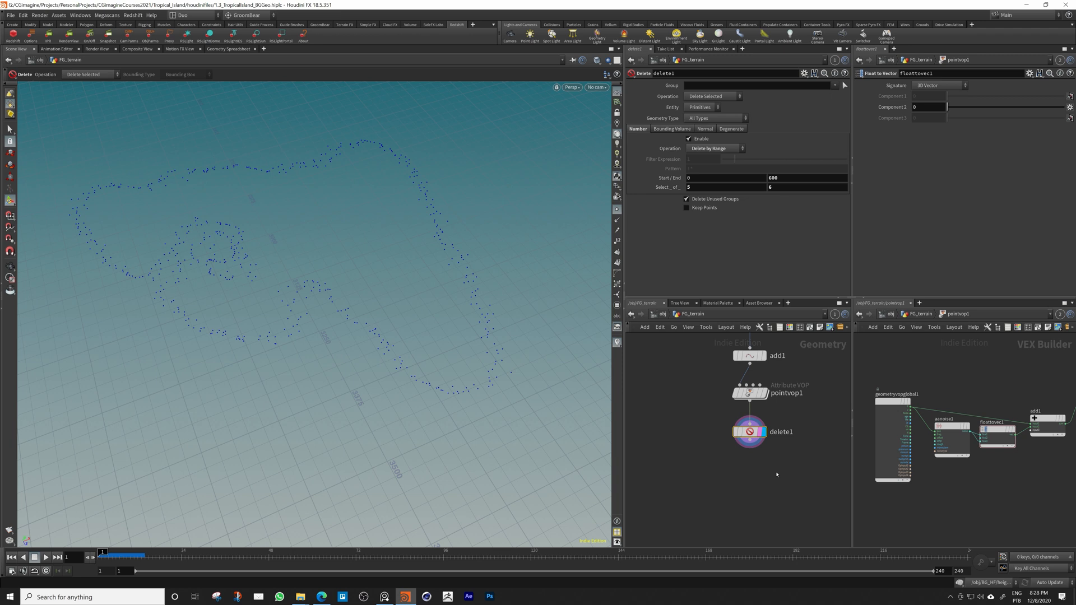
{"action": "mouse_move", "coordinate": [685, 400]}
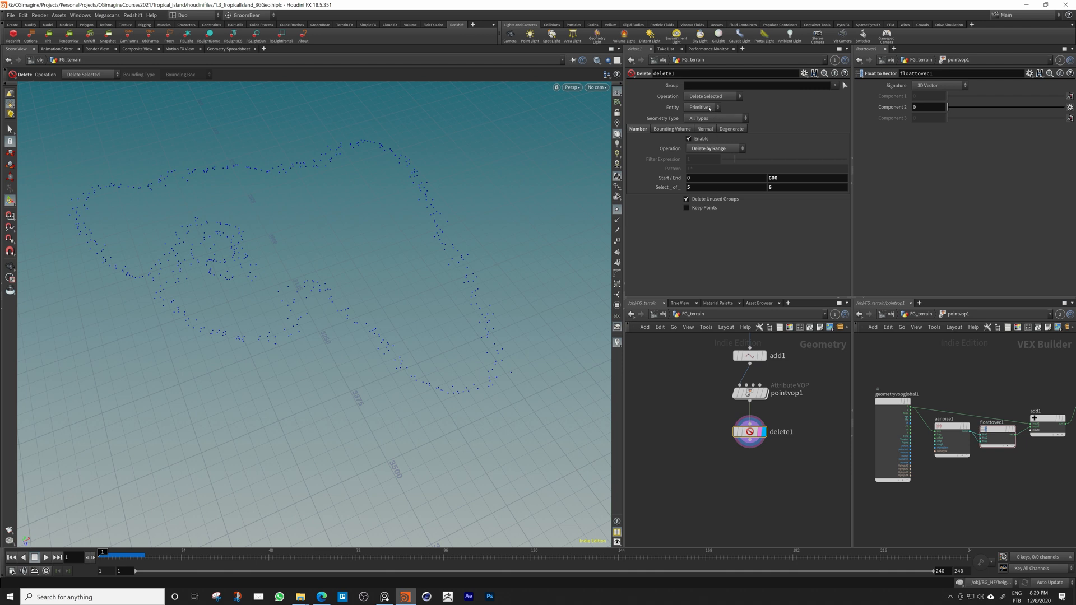
{"action": "left_click", "coordinate": [700, 107]}
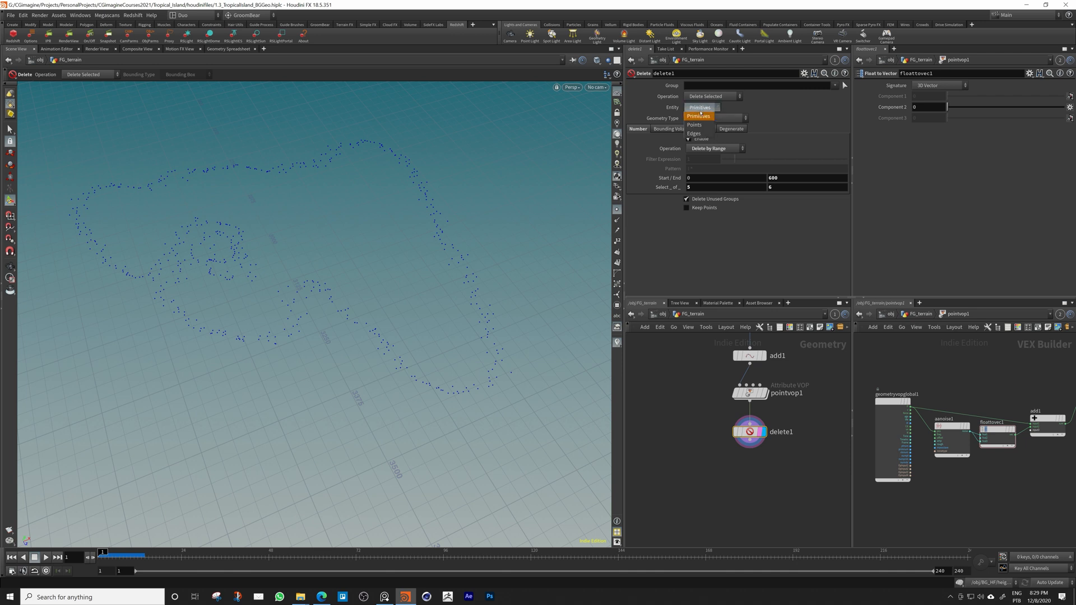
{"action": "left_click", "coordinate": [696, 107]}
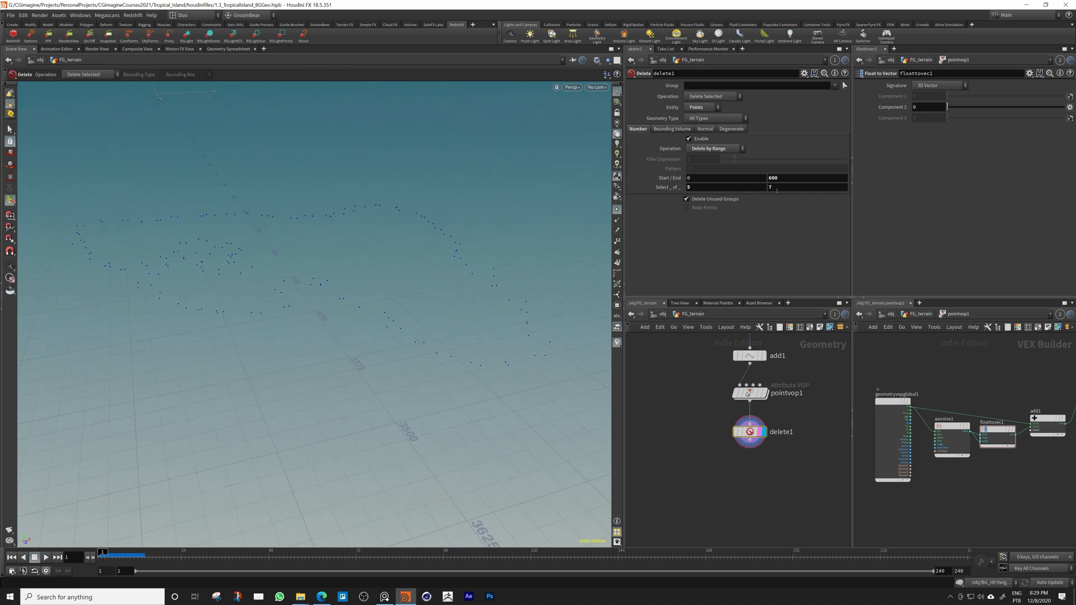
{"action": "type", "text": "6"}
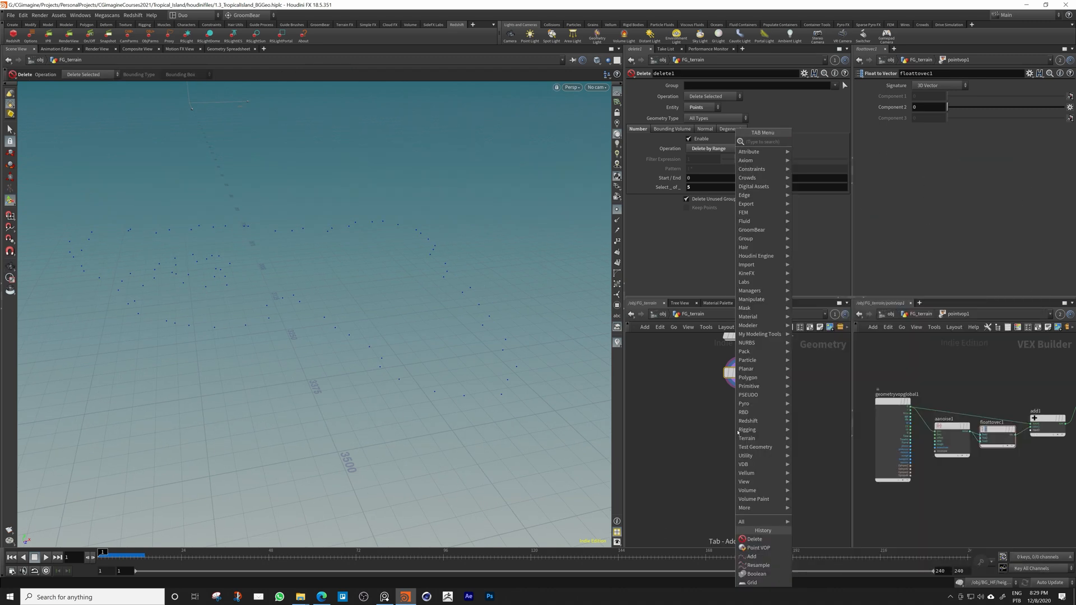
Wire in a Scatter and Align node scattering around constraint points with radius scale 10
{"action": "left_click", "coordinate": [754, 539]}
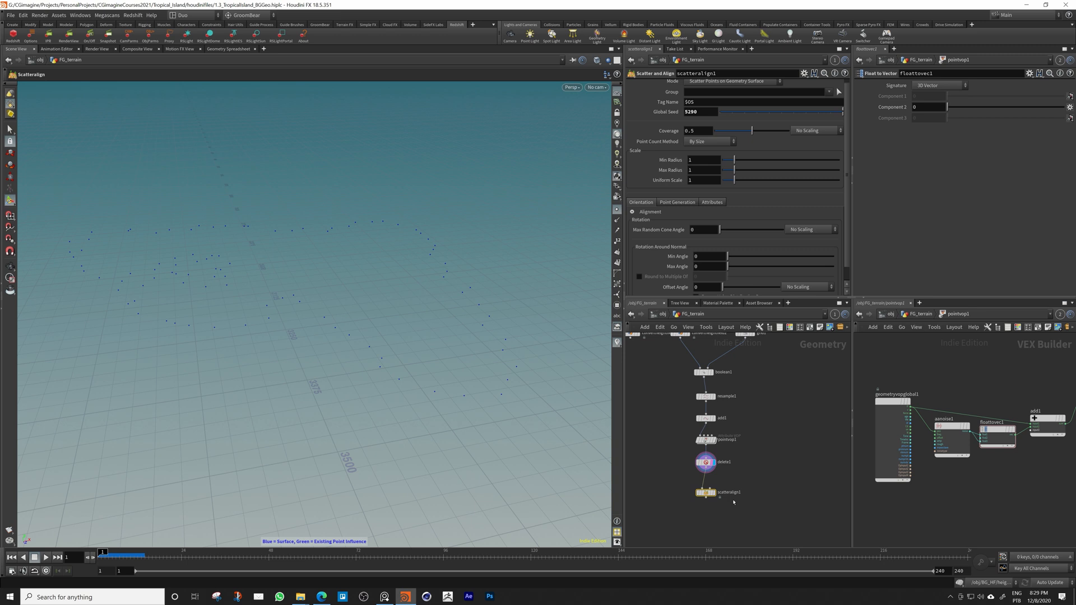
{"action": "left_click_drag", "start_coordinate": [708, 488], "coordinate": [736, 416]}
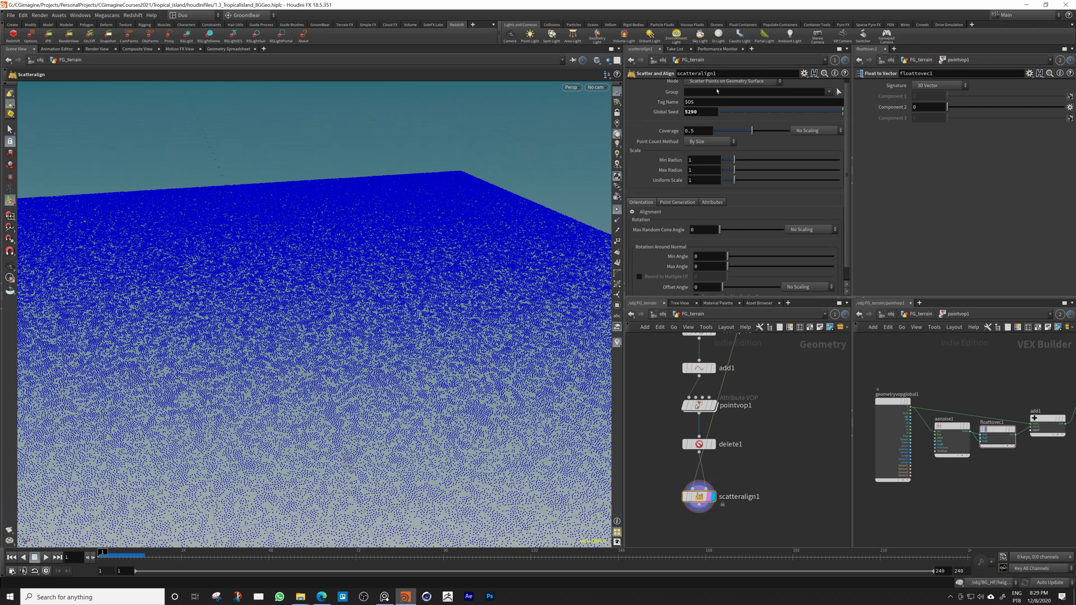
{"action": "left_click", "coordinate": [731, 81]}
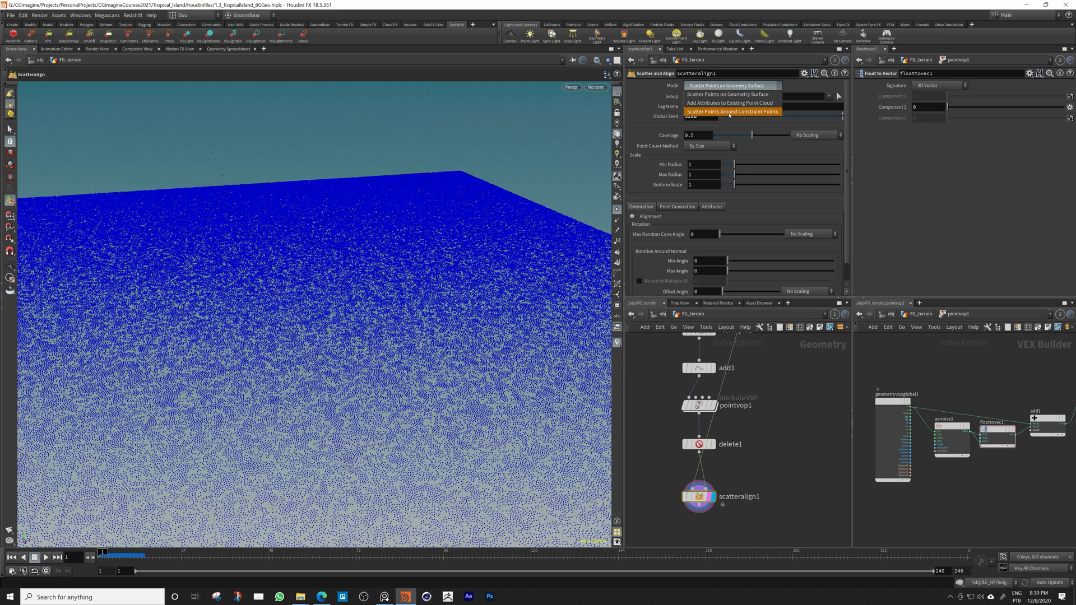
{"action": "left_click", "coordinate": [733, 112]}
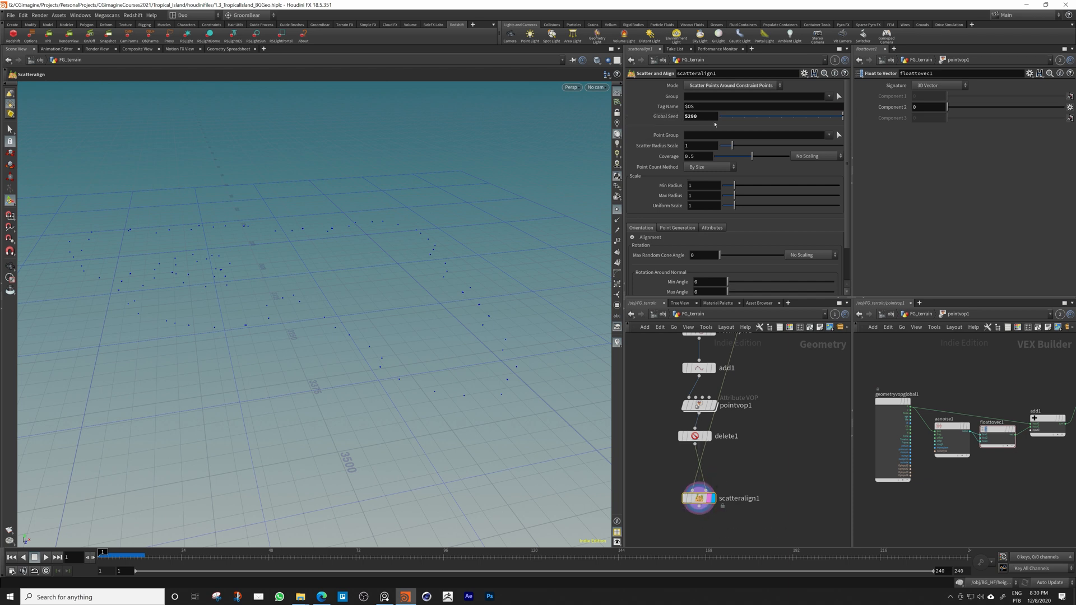
{"action": "left_click_drag", "start_coordinate": [731, 145], "coordinate": [738, 144]}
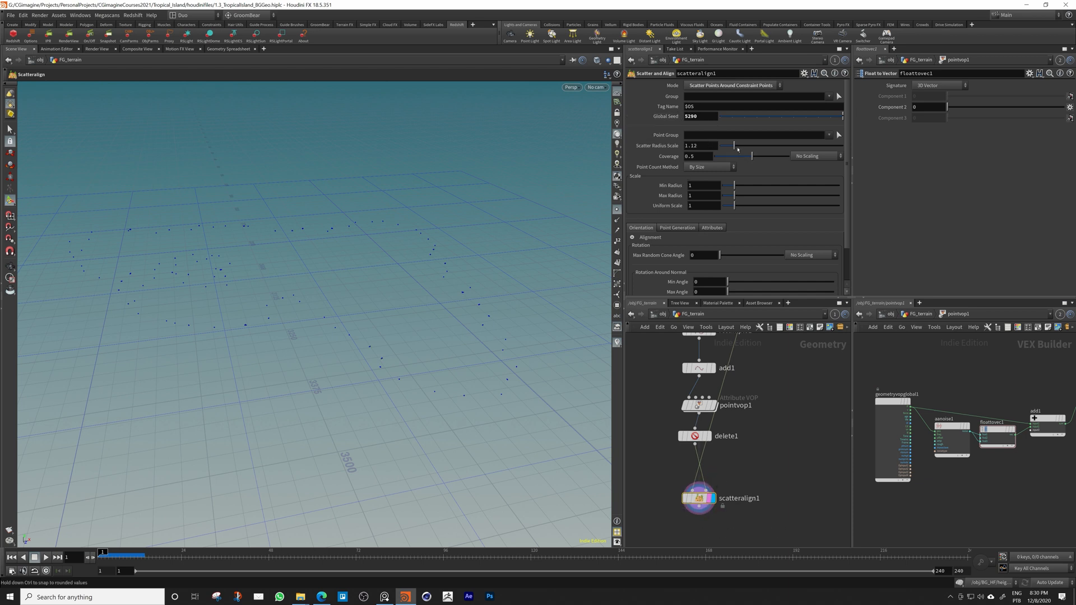
{"action": "left_click_drag", "start_coordinate": [734, 145], "coordinate": [809, 145]}
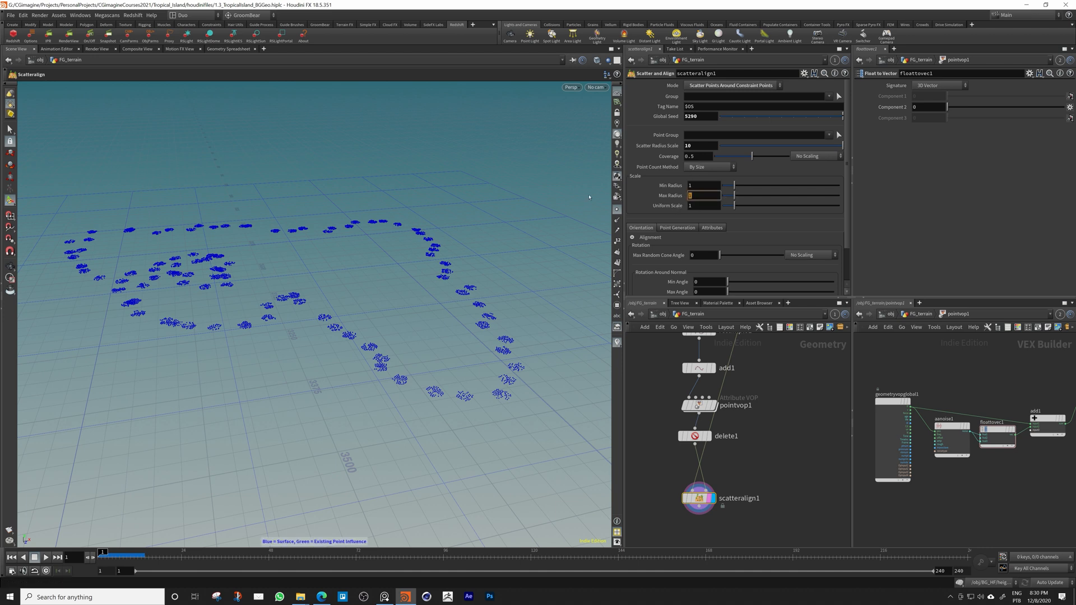
Set rock radius 1.5 to 6 with random cone angle 180 and 360 rotation around the normal
{"action": "left_click", "coordinate": [703, 185]}
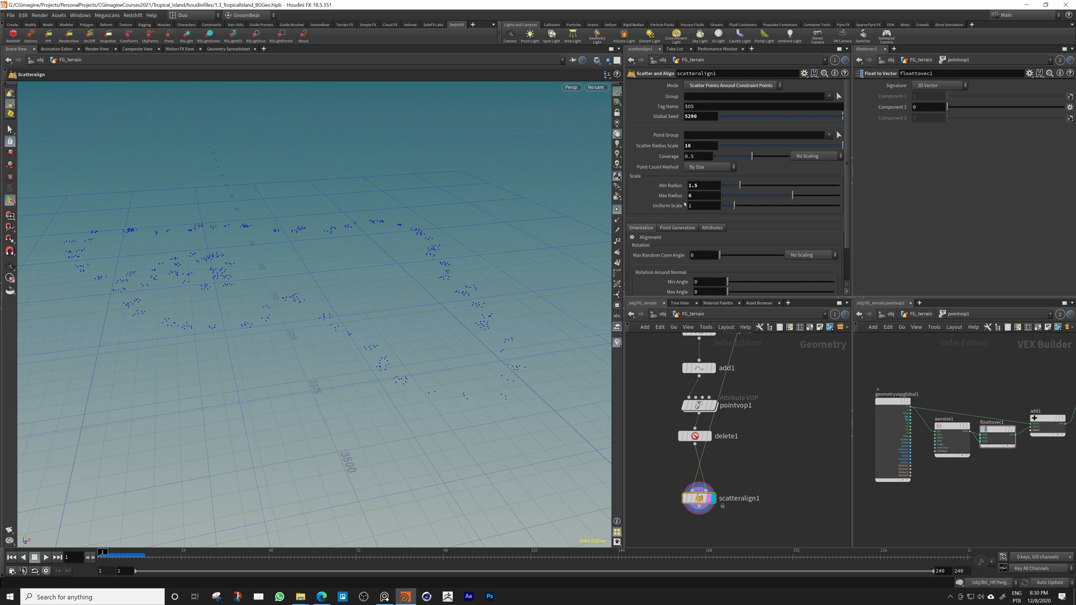
{"action": "left_click_drag", "start_coordinate": [734, 254], "coordinate": [782, 254]}
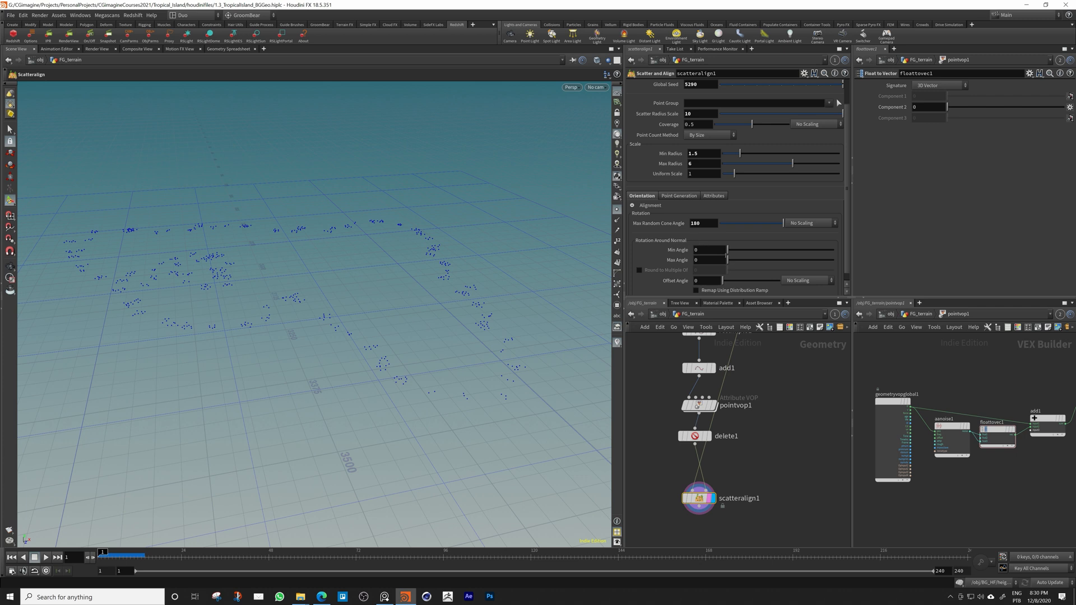
{"action": "left_click_drag", "start_coordinate": [727, 259], "coordinate": [831, 259]}
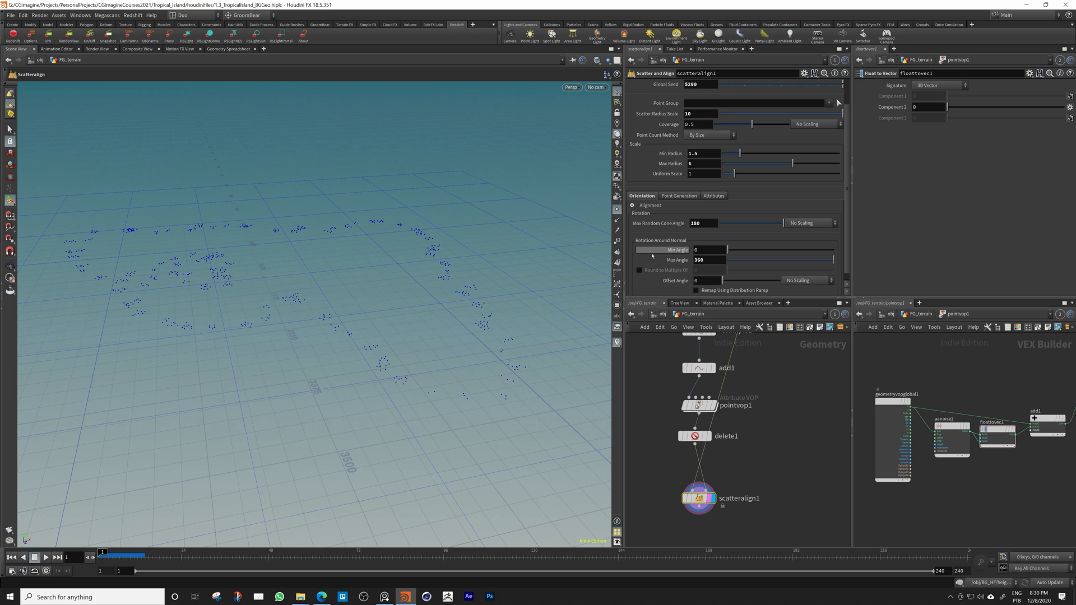
{"action": "left_click", "coordinate": [678, 219]}
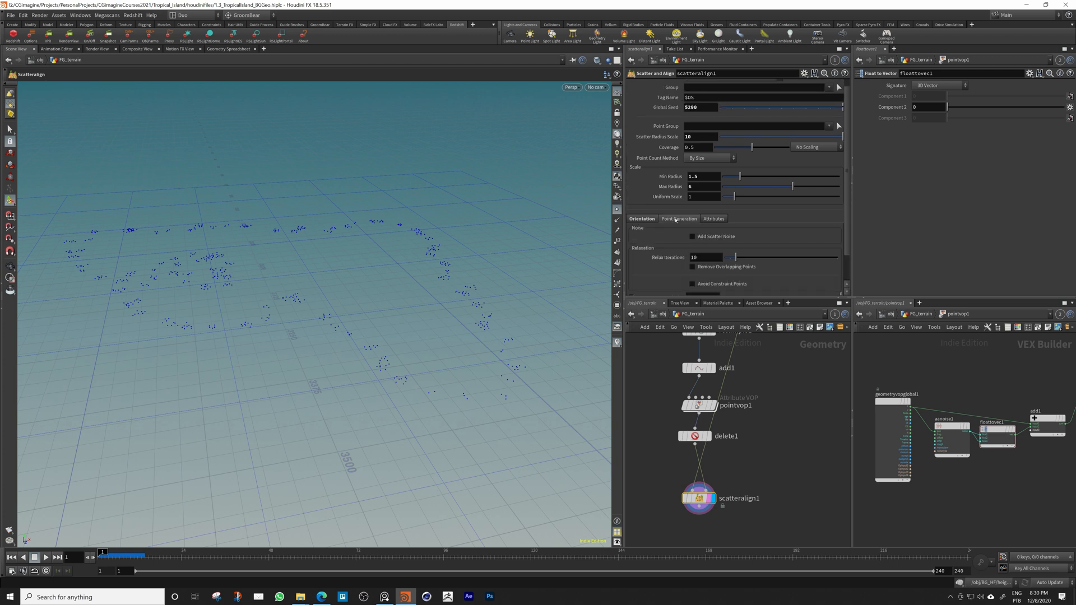
Enable scatter noise with roughness 1.72 and amplitude 77.18
{"action": "left_click", "coordinate": [692, 236]}
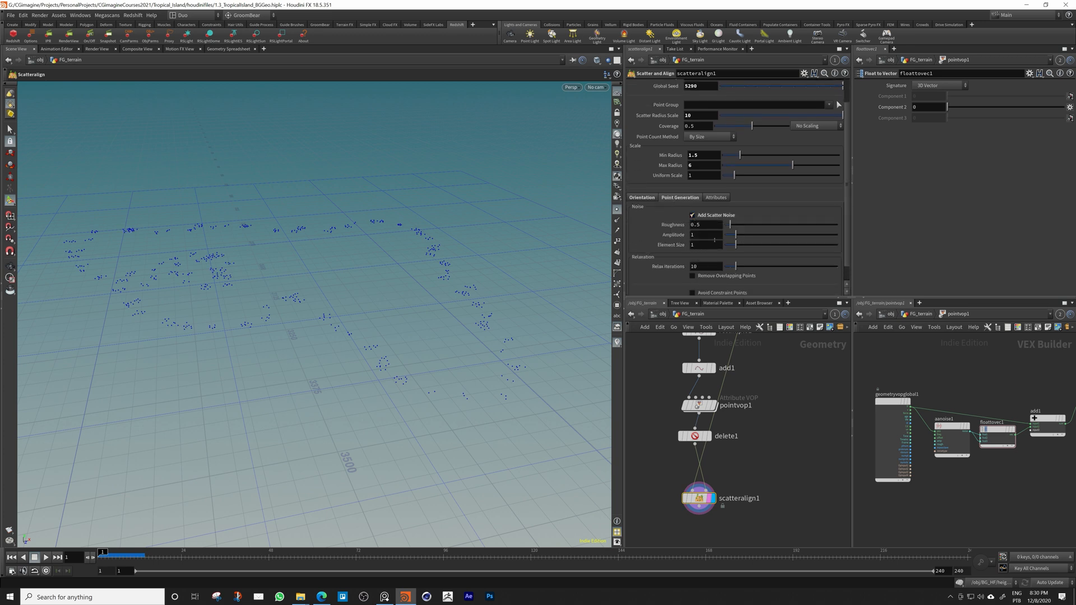
{"action": "left_click_drag", "start_coordinate": [730, 224], "coordinate": [737, 224]}
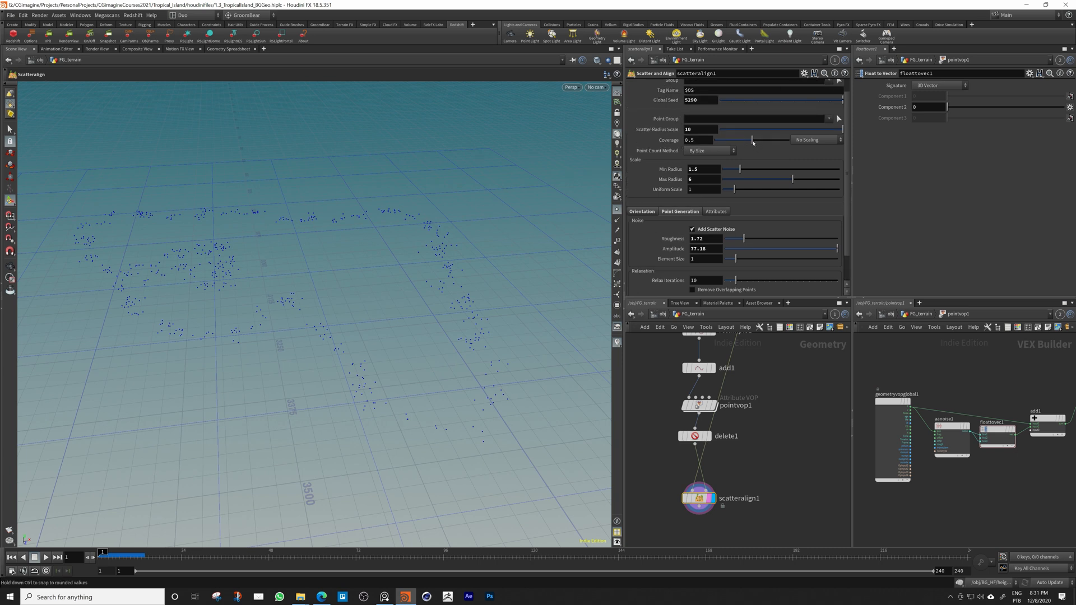
Lower coverage to about 0.147 to thin the shoreline points
{"action": "left_click_drag", "start_coordinate": [751, 140], "coordinate": [742, 140]}
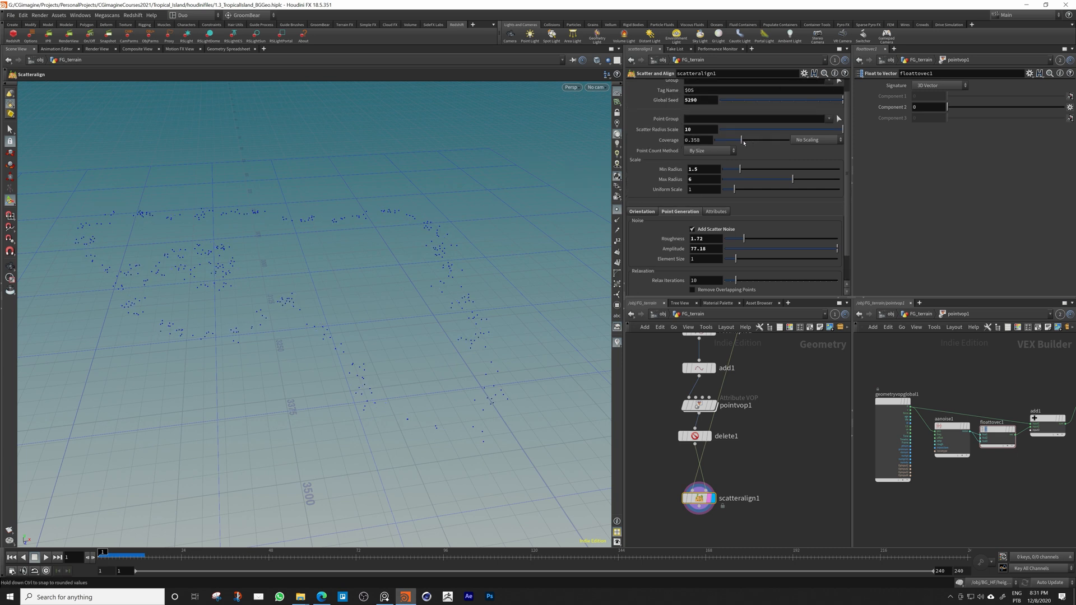
{"action": "left_click_drag", "start_coordinate": [742, 141], "coordinate": [733, 140]}
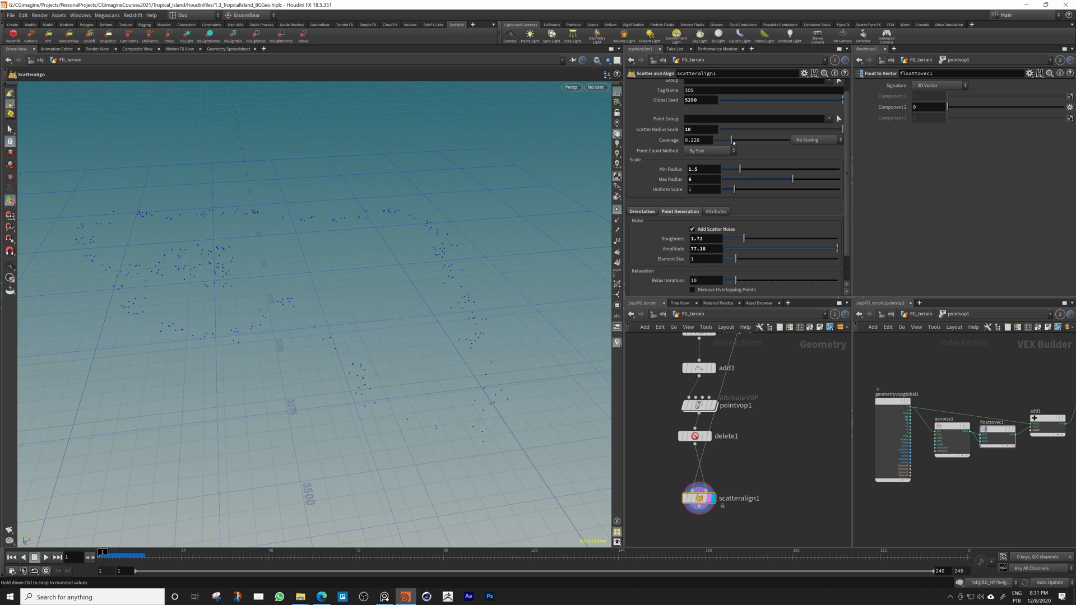
{"action": "left_click_drag", "start_coordinate": [733, 140], "coordinate": [722, 140]}
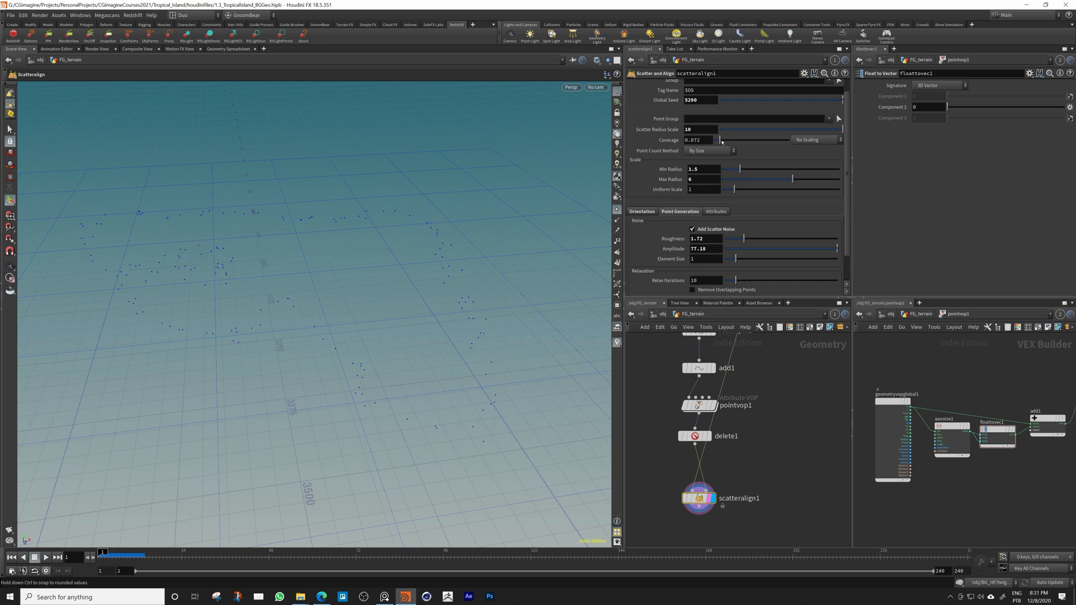
{"action": "left_click_drag", "start_coordinate": [710, 140], "coordinate": [715, 140]}
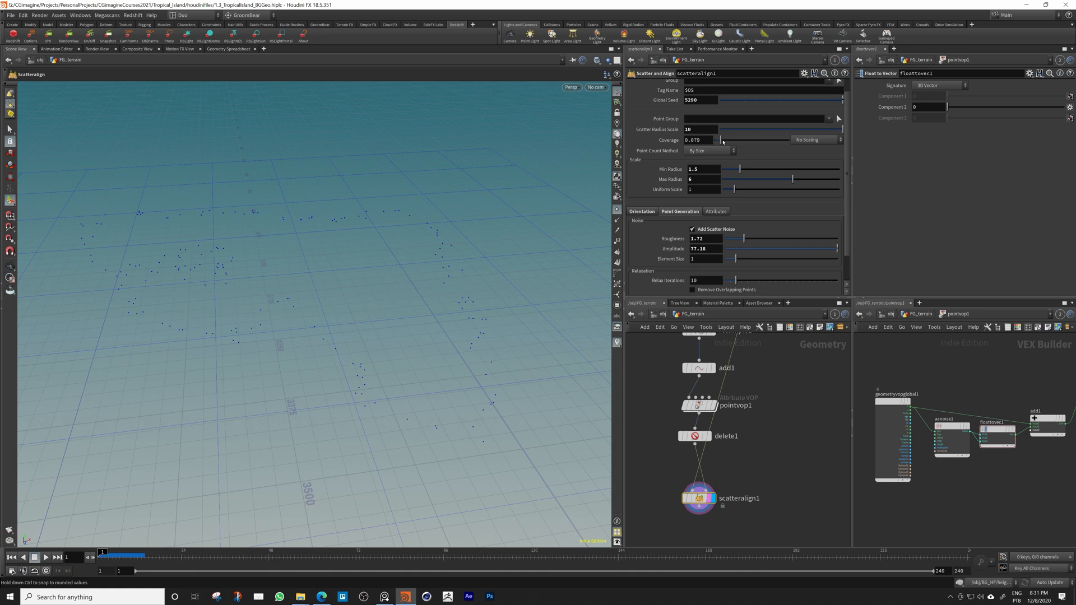
{"action": "left_click_drag", "start_coordinate": [713, 140], "coordinate": [728, 140]}
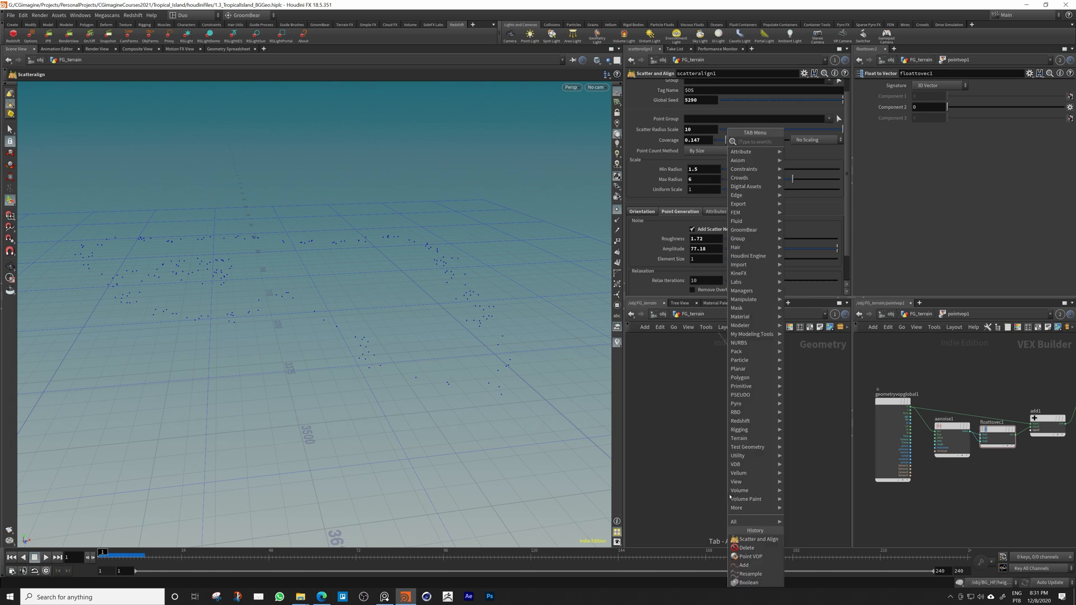
{"action": "type", "text": "cop"}
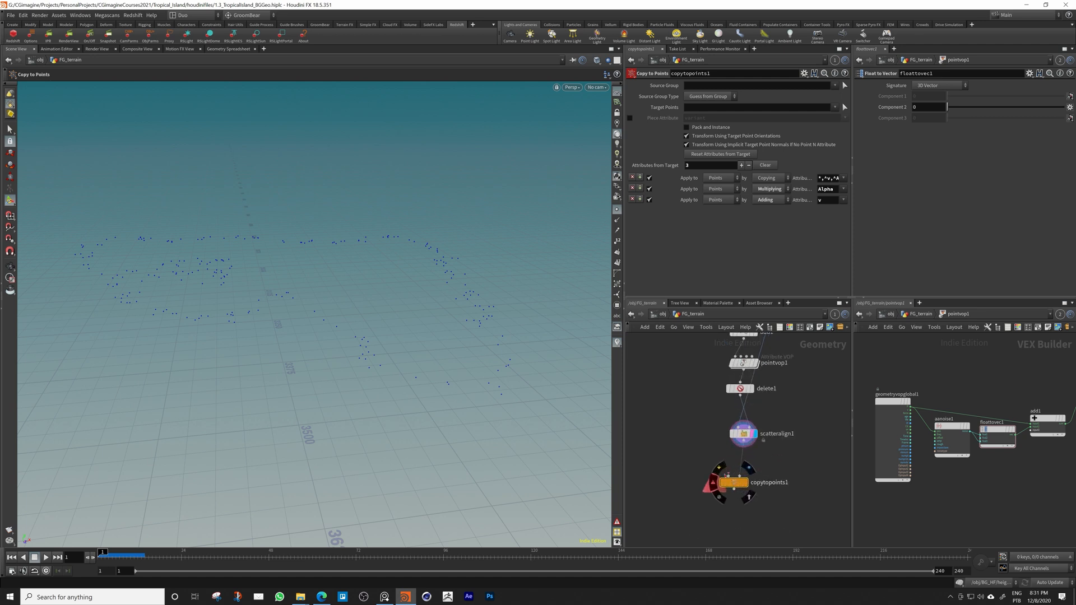
Add a Sphere node as the rock shape copied onto the scattered points
{"action": "key", "text": "tab"}
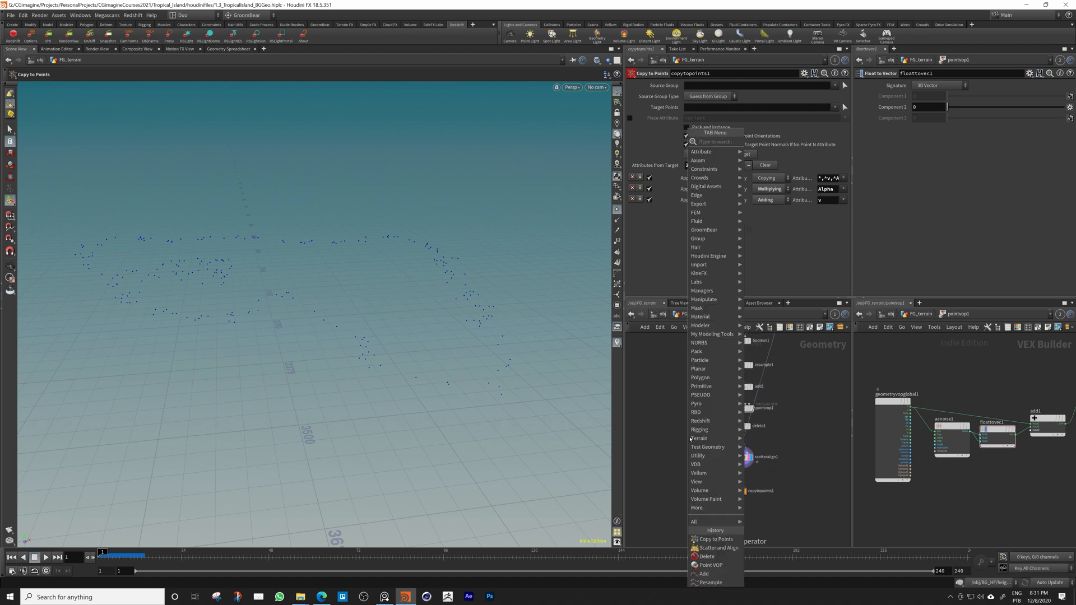
{"action": "type", "text": "sphere"}
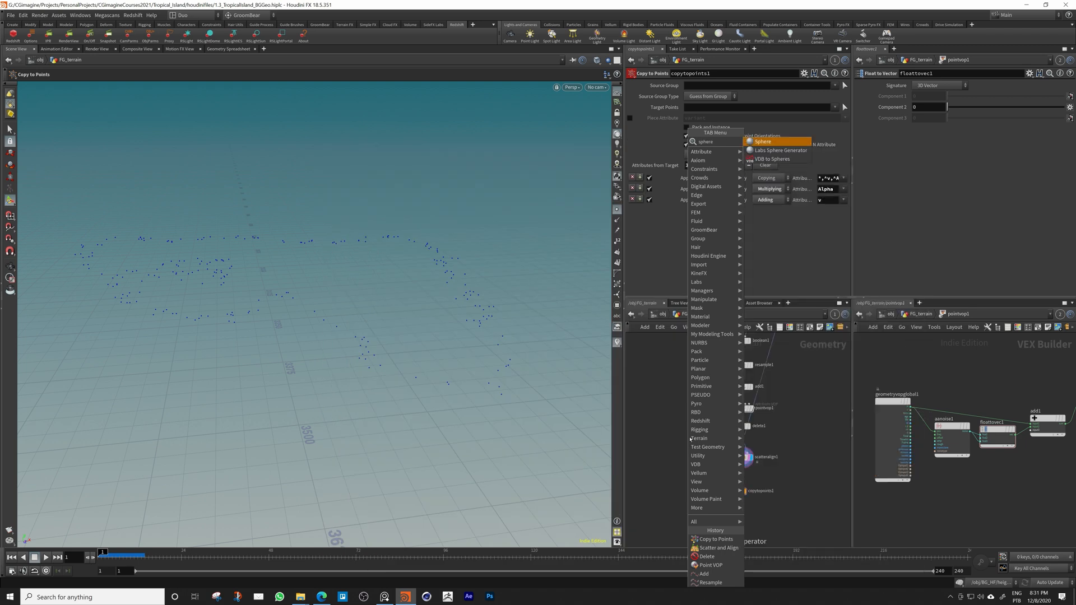
{"action": "left_click", "coordinate": [762, 141]}
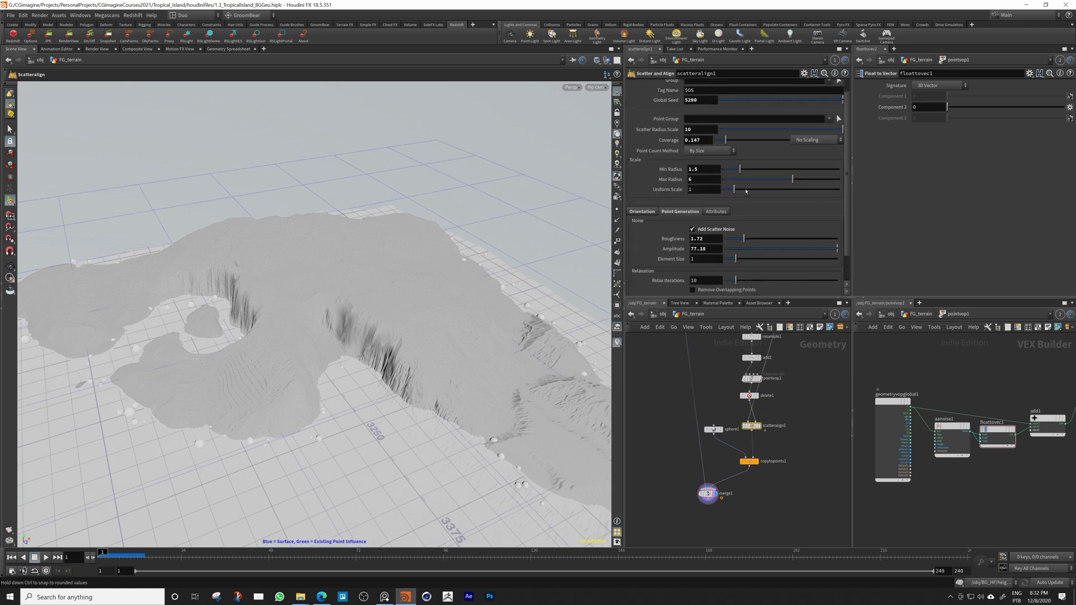
Raise uniform scale to 1.23 and coverage to 0.219 for larger, denser rocks
{"action": "left_click_drag", "start_coordinate": [736, 190], "coordinate": [749, 189]}
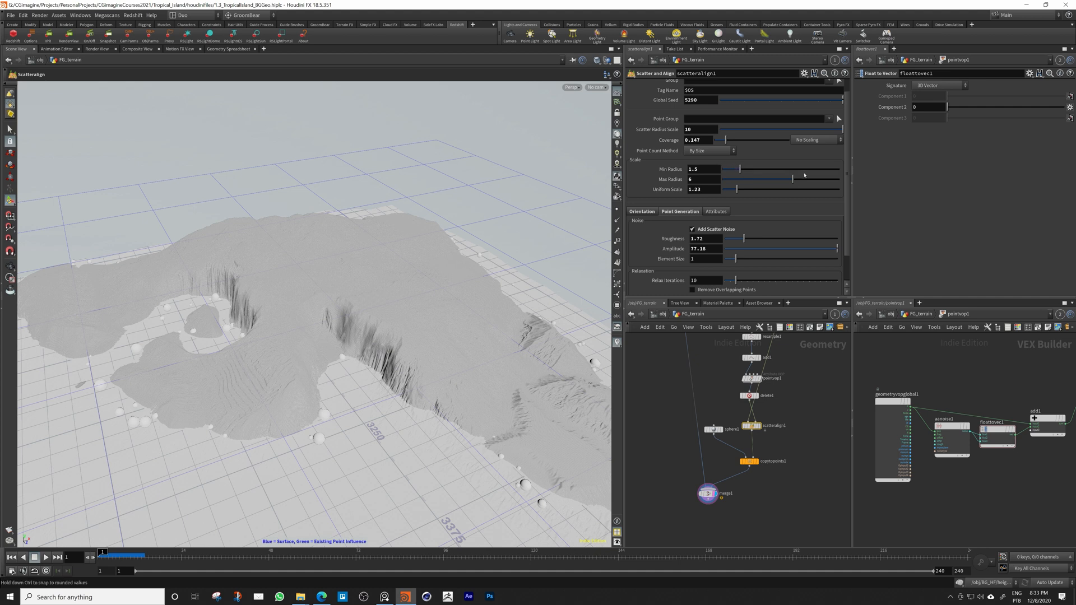
{"action": "left_click_drag", "start_coordinate": [713, 140], "coordinate": [727, 140]}
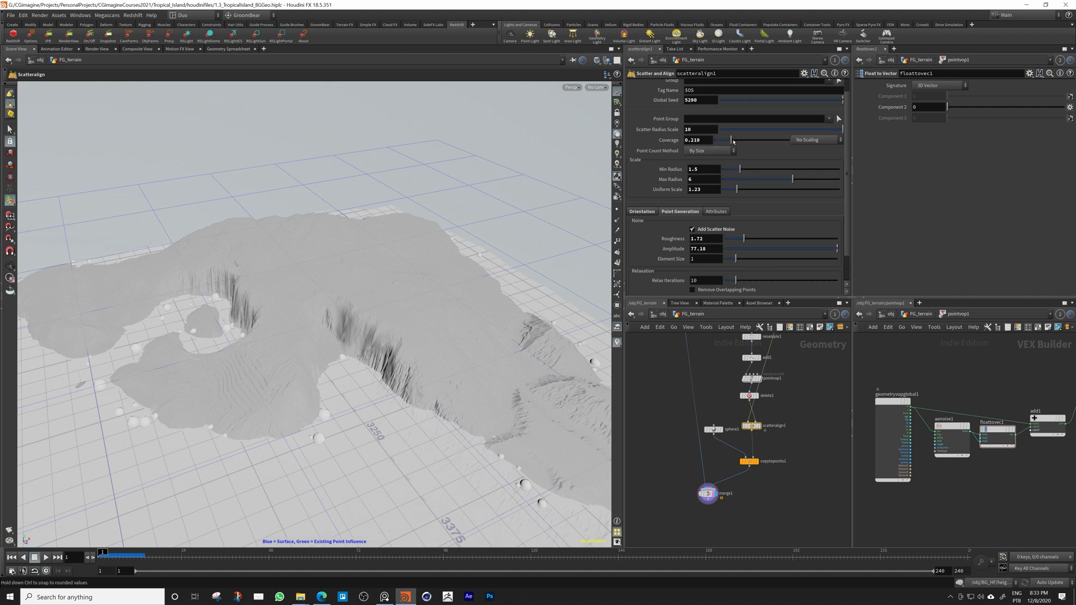
{"action": "left_click_drag", "start_coordinate": [723, 140], "coordinate": [740, 140]}
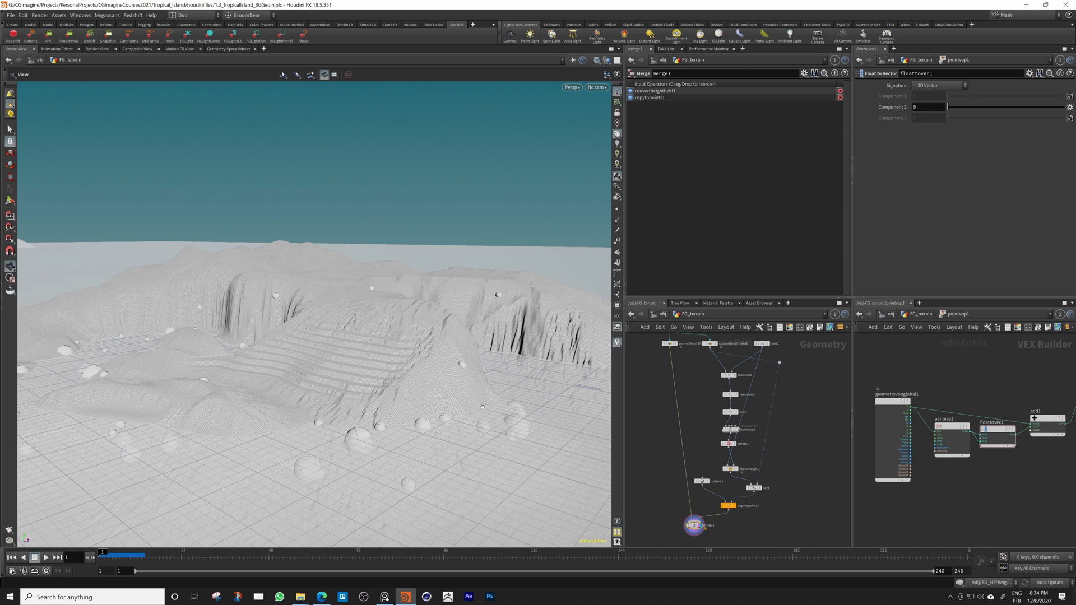
{"action": "mouse_move", "coordinate": [472, 352]}
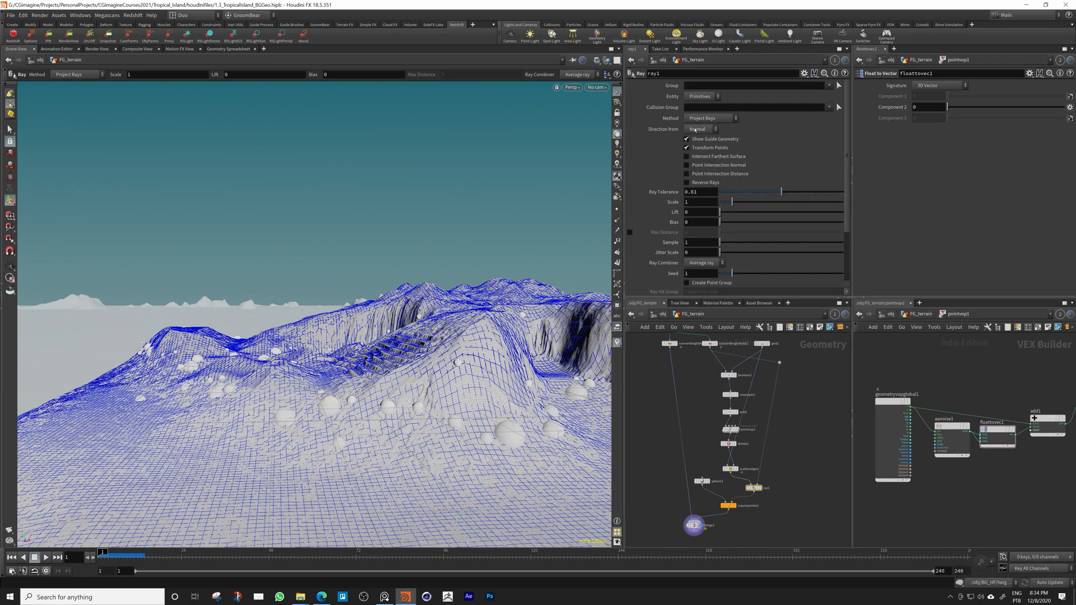
Switch the Ray method from Project Rays to Minimum Distance
{"action": "left_click", "coordinate": [706, 117]}
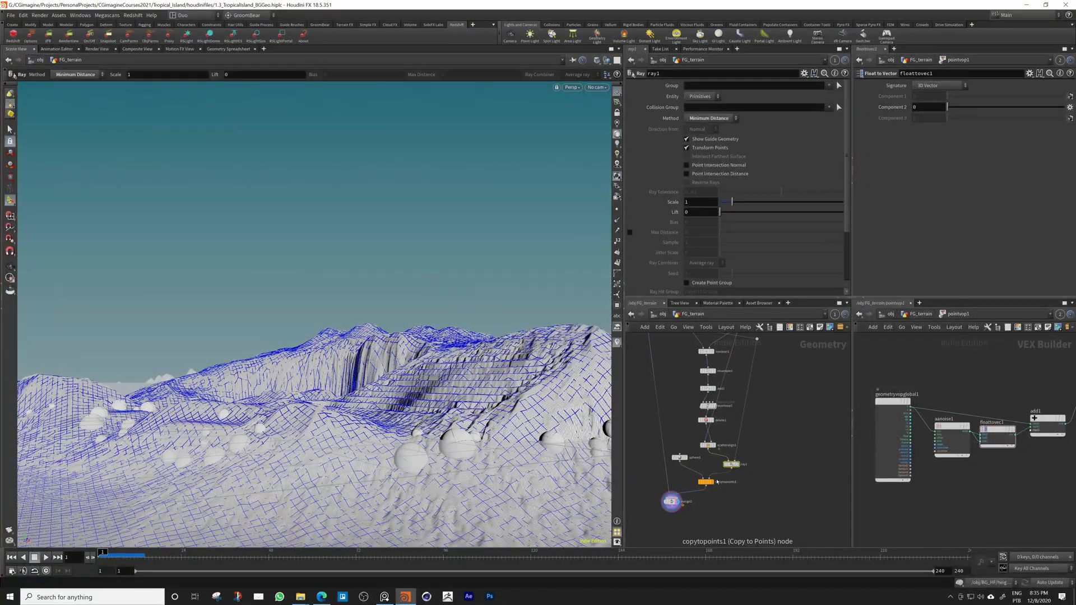
{"action": "key", "text": "tab"}
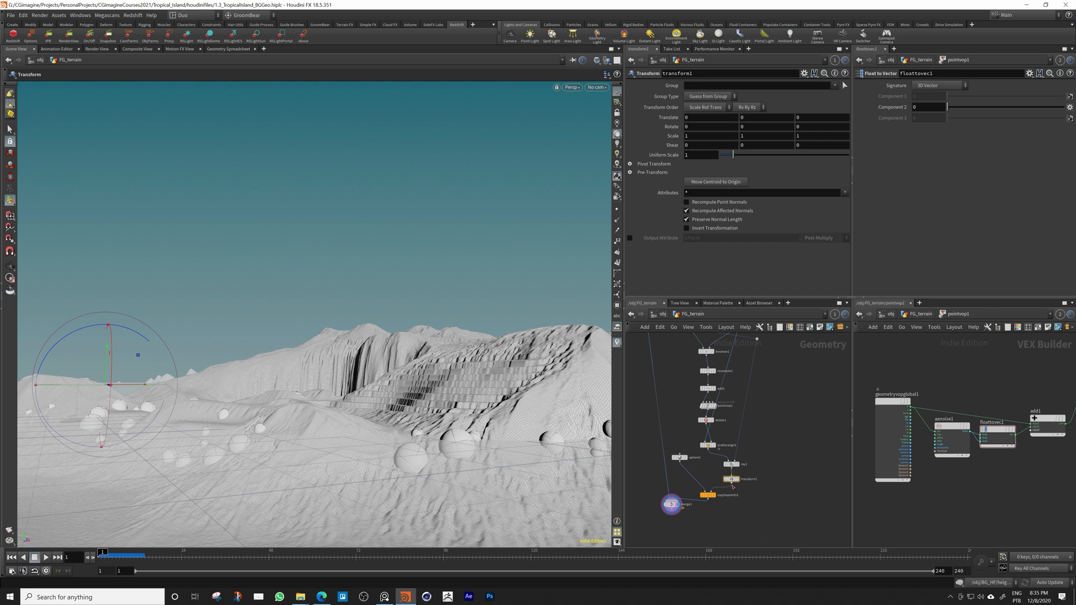
Set the Transform translate Y to -0.8, sinking the rocks into the terrain
{"action": "left_click", "coordinate": [767, 117]}
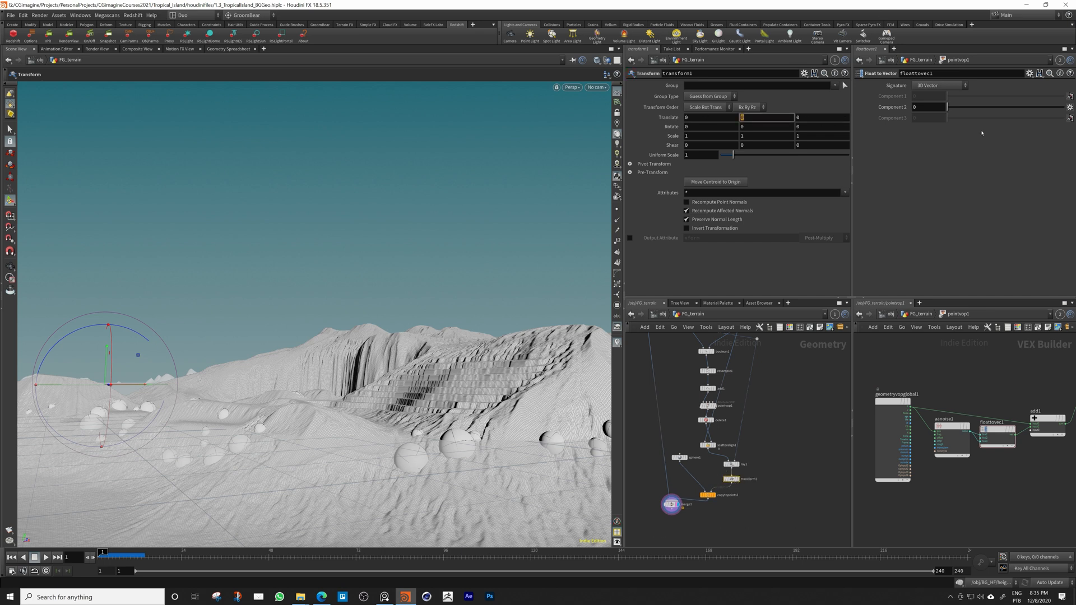
{"action": "type", "text": "-.5"}
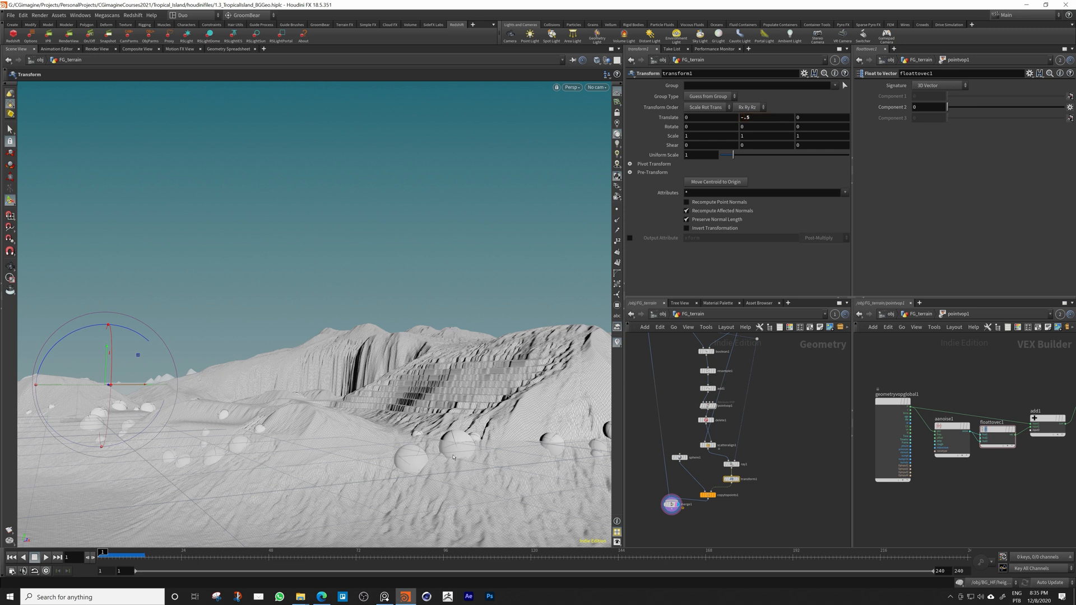
{"action": "left_click", "coordinate": [765, 117]}
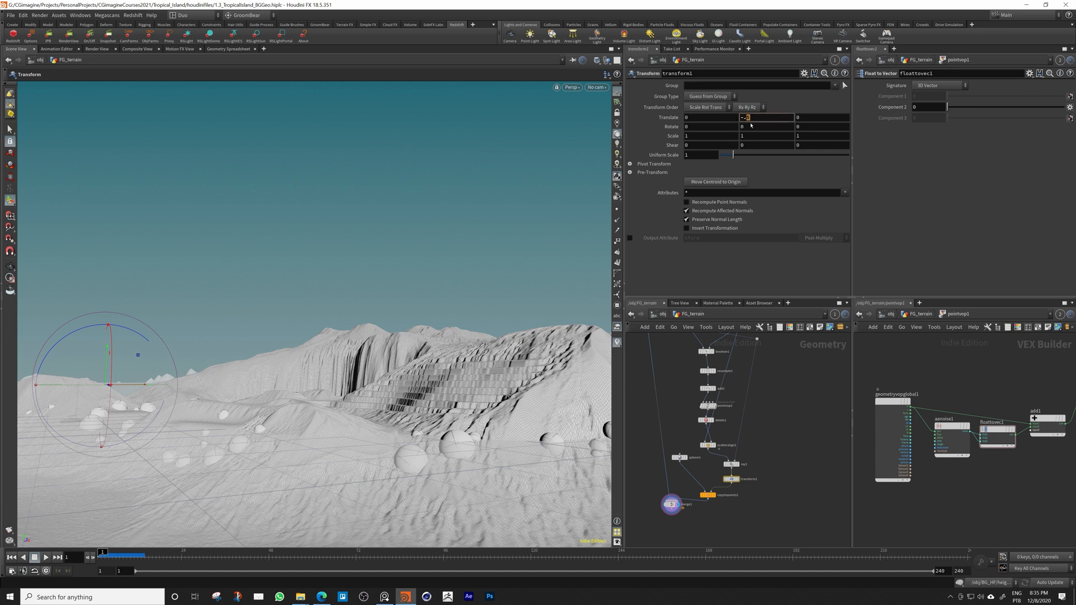
{"action": "type", "text": "-.8"}
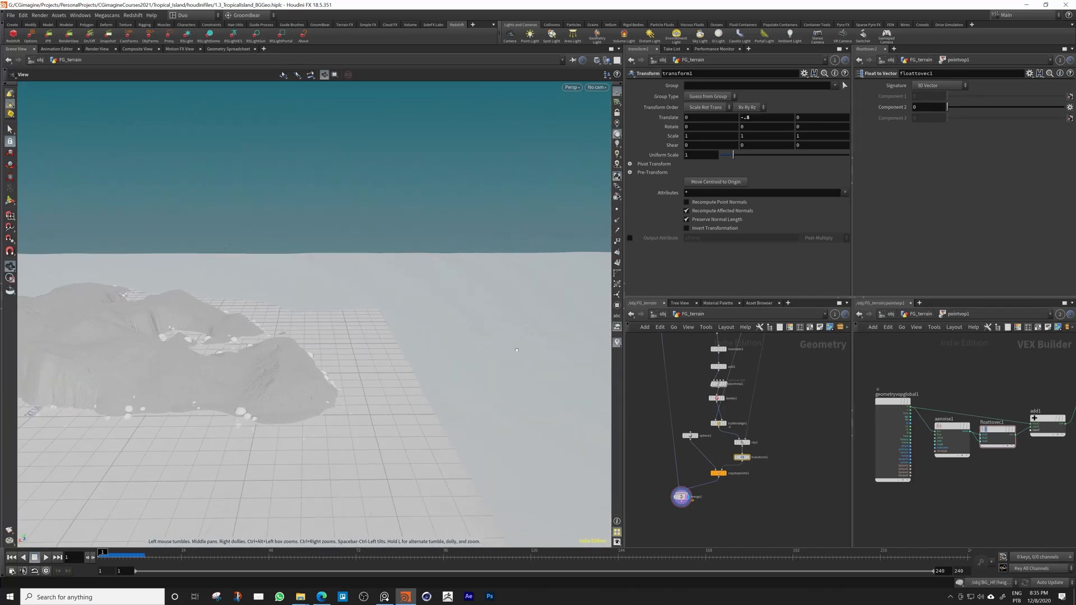
{"action": "left_click_drag", "start_coordinate": [517, 349], "coordinate": [450, 339]}
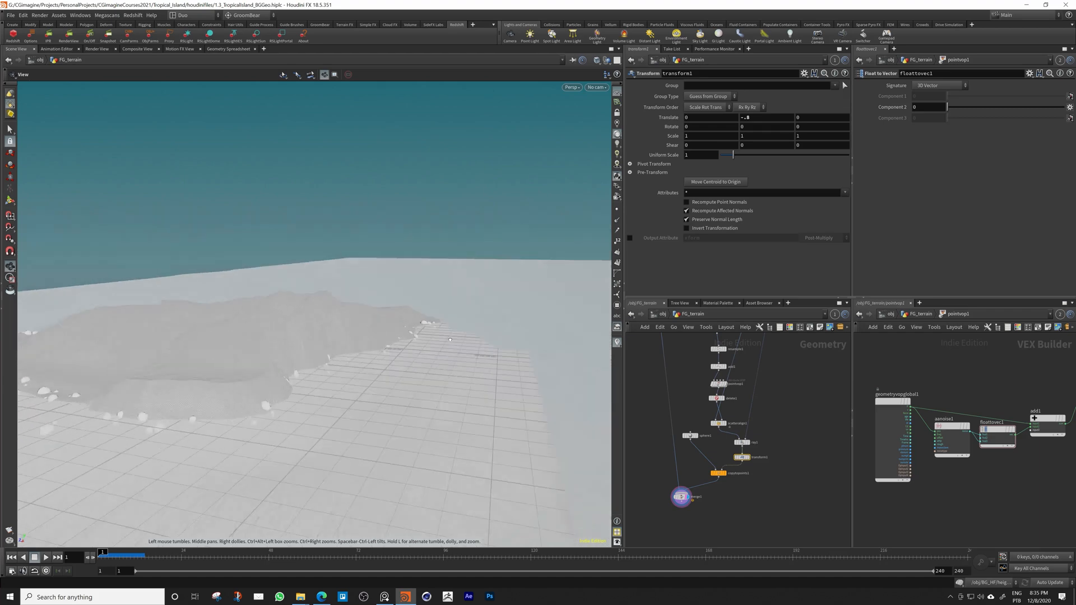